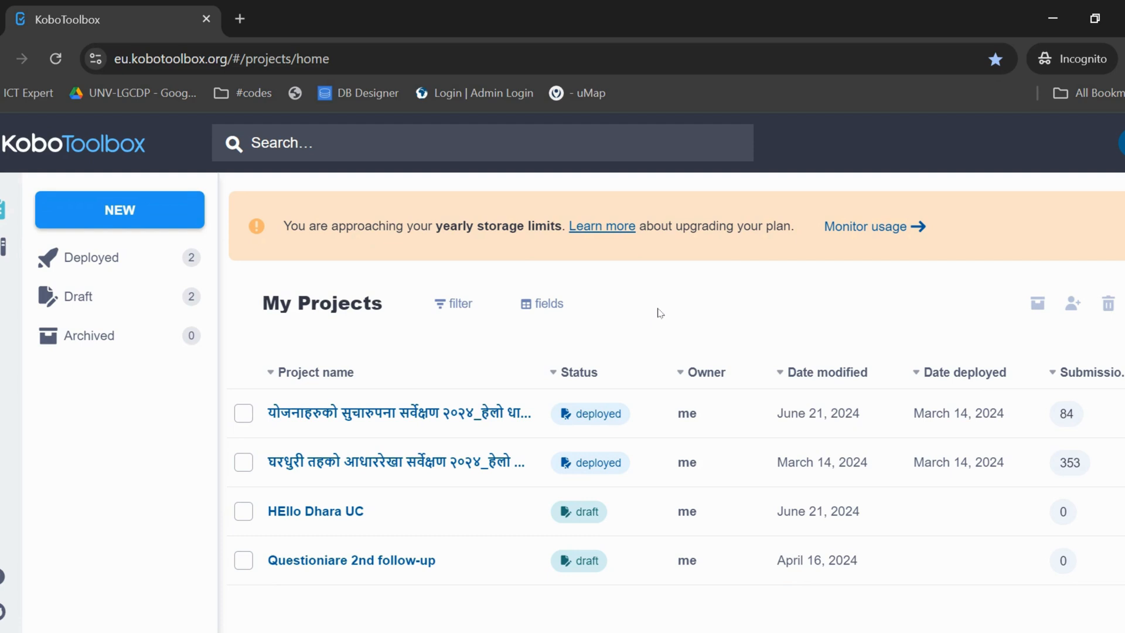
pyautogui.moveTo(120, 209)
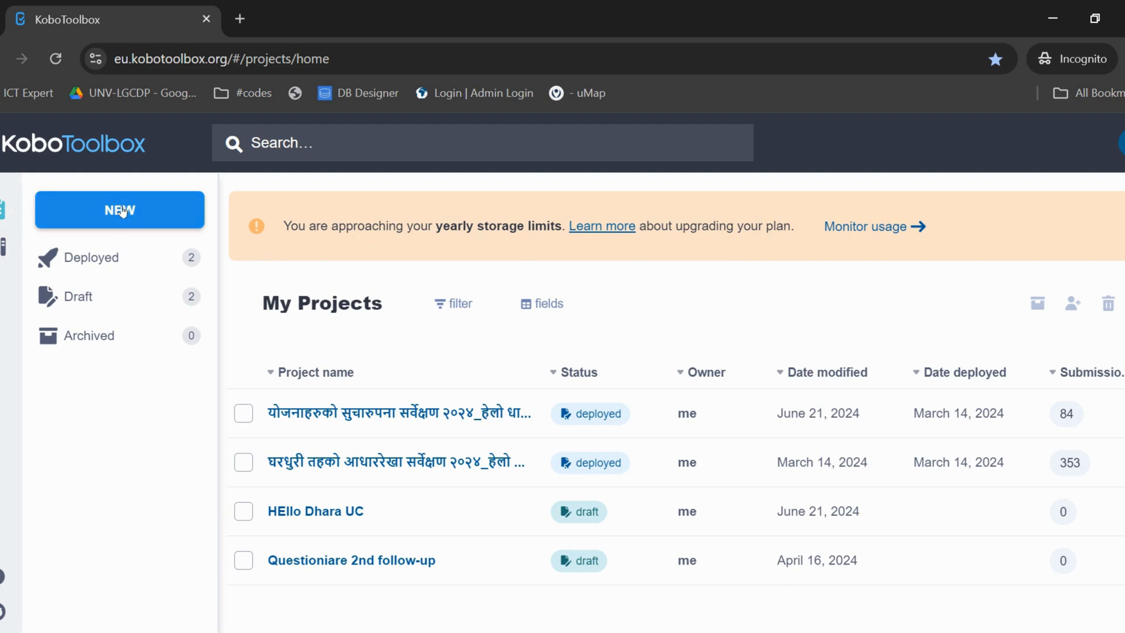
pyautogui.moveTo(239, 242)
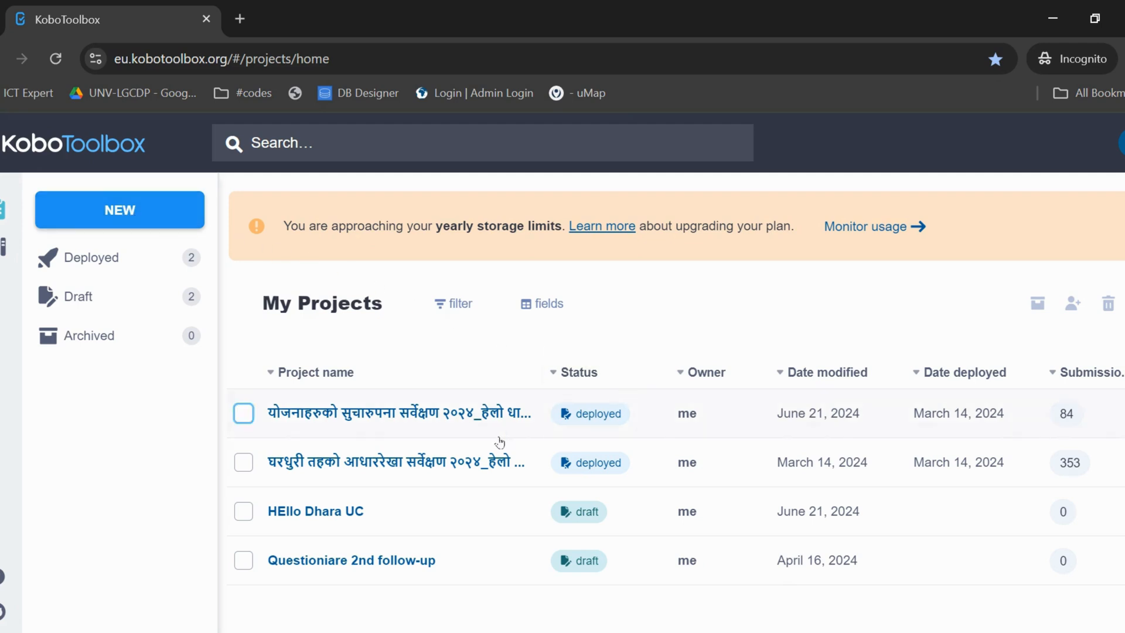
# - Open the first deployed project, Scheme Functionality Survey, and view its form version details
pyautogui.click(387, 413)
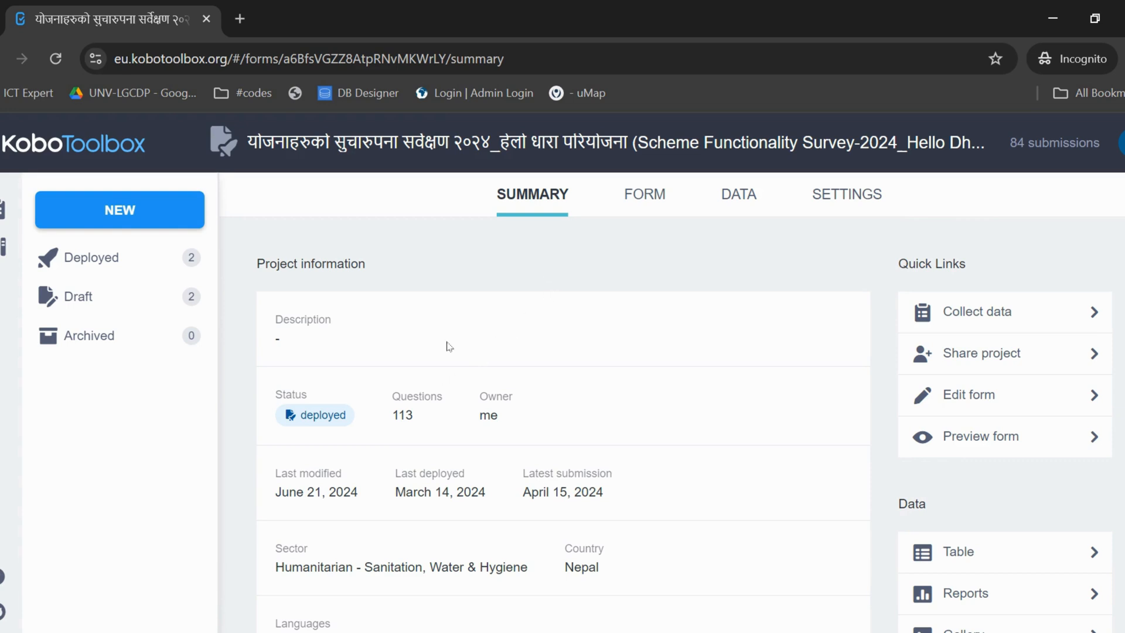
pyautogui.scroll(-3)
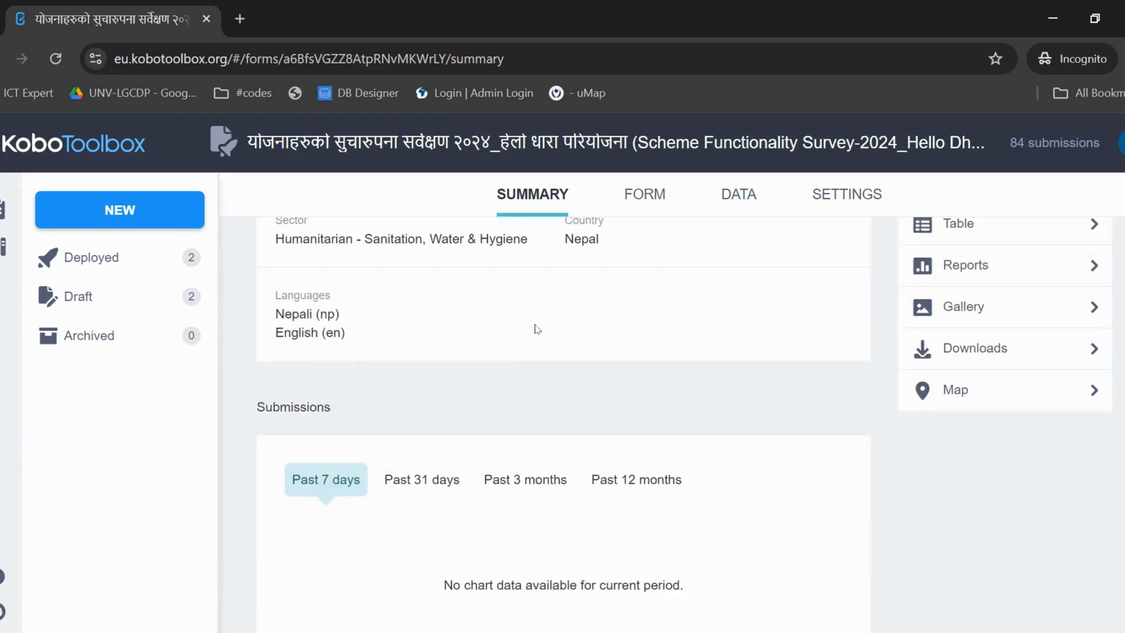
pyautogui.scroll(-3)
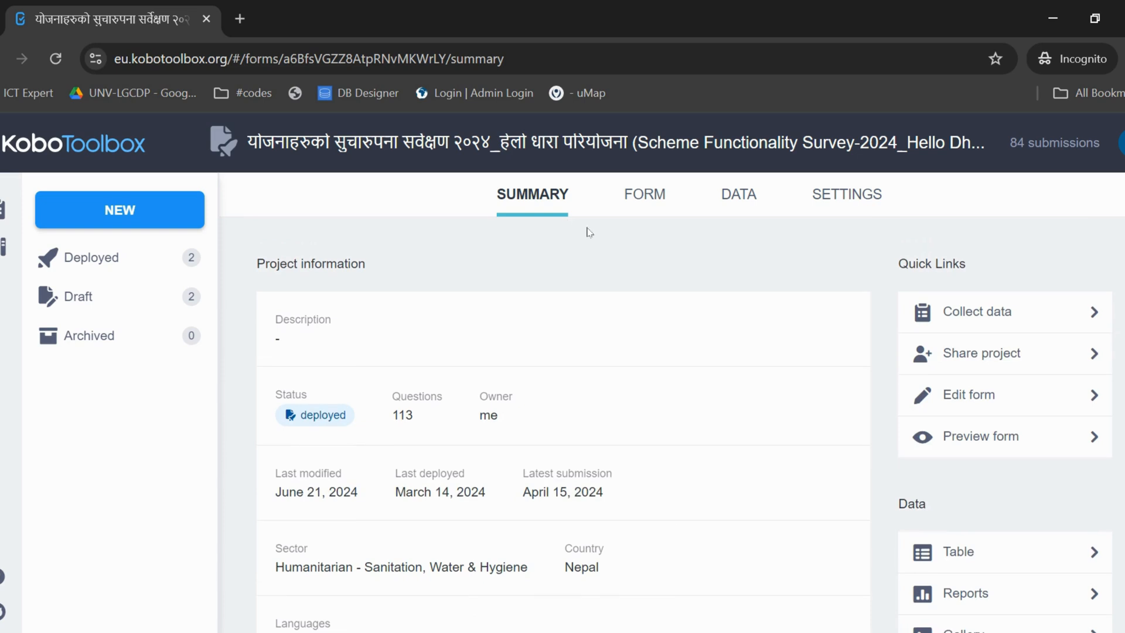
pyautogui.click(645, 194)
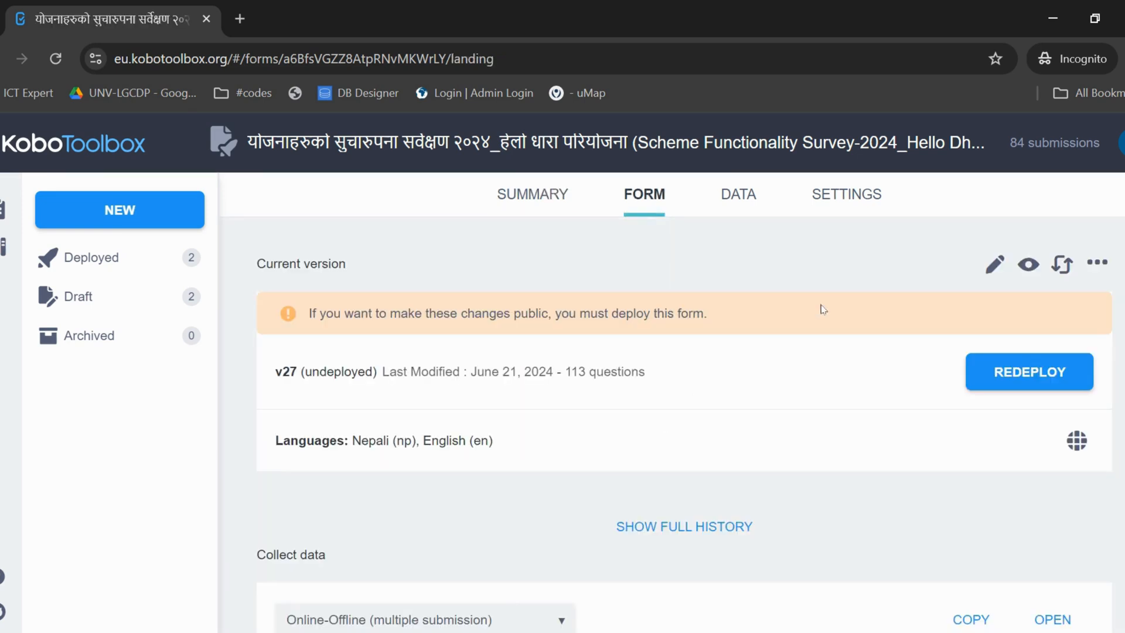
# - View the project's 84-submission data table, then its General settings showing sector and Nepal
pyautogui.click(424, 618)
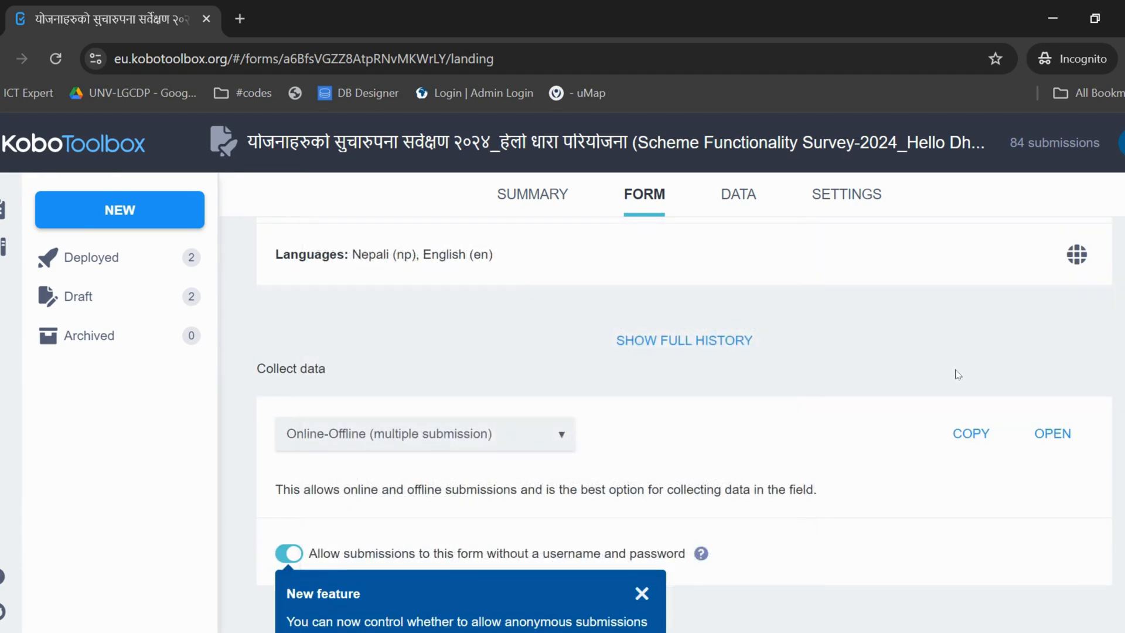
pyautogui.click(738, 194)
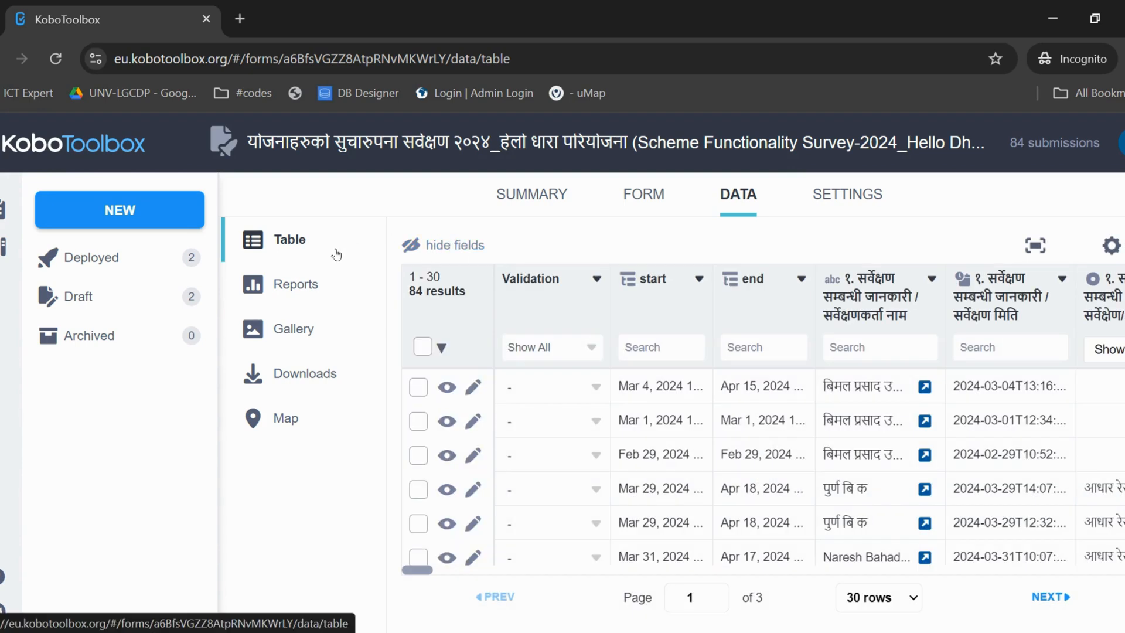
pyautogui.moveTo(311, 321)
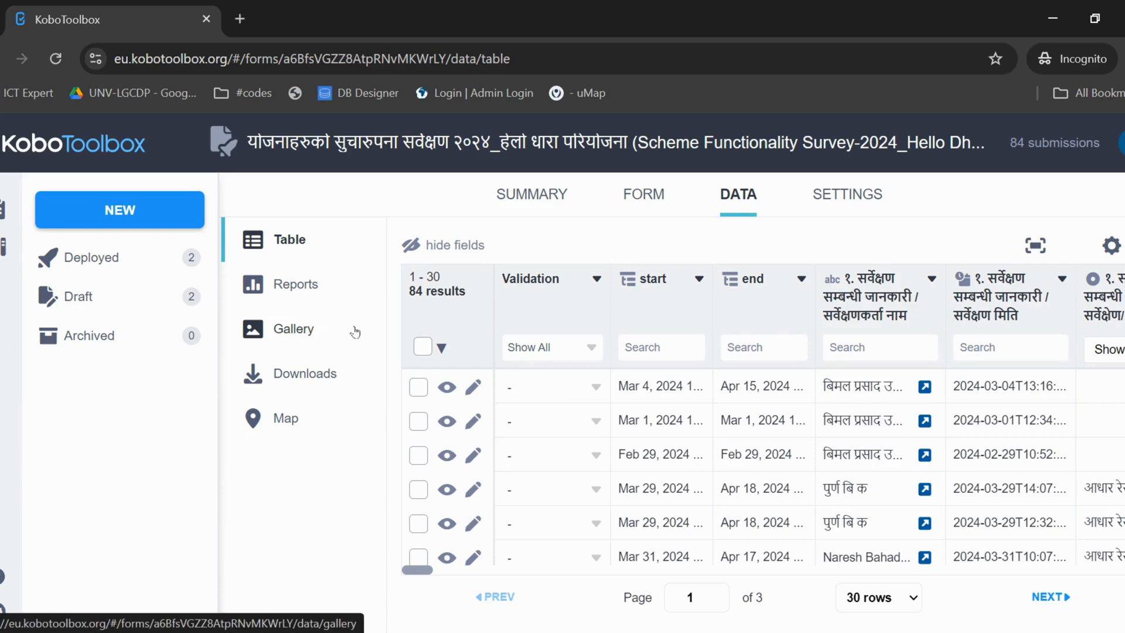
pyautogui.moveTo(345, 392)
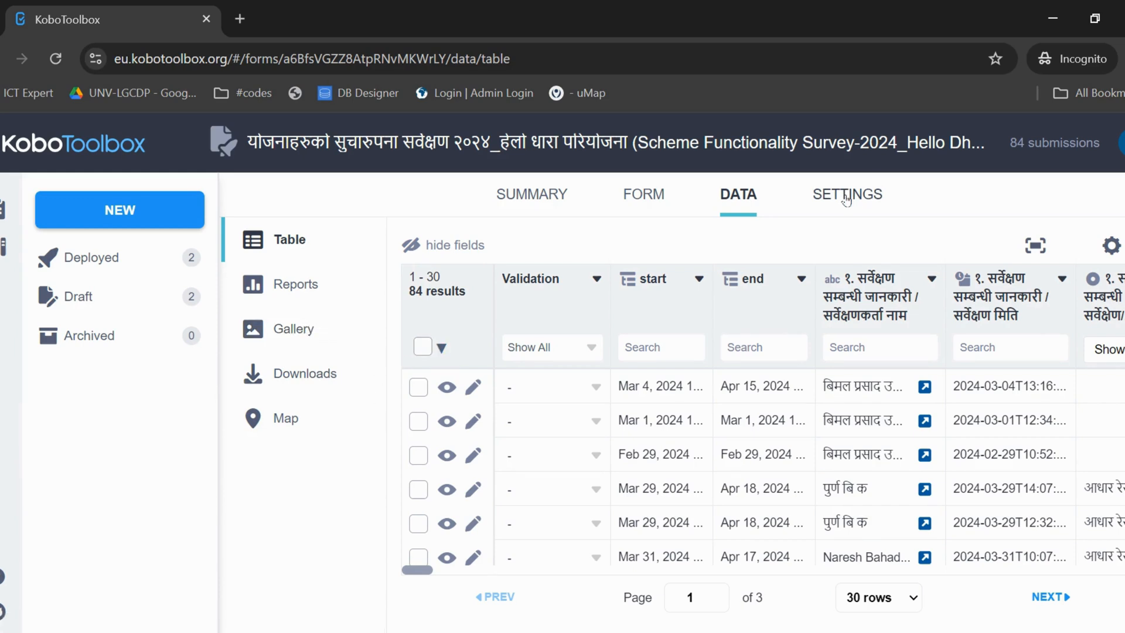
pyautogui.click(845, 194)
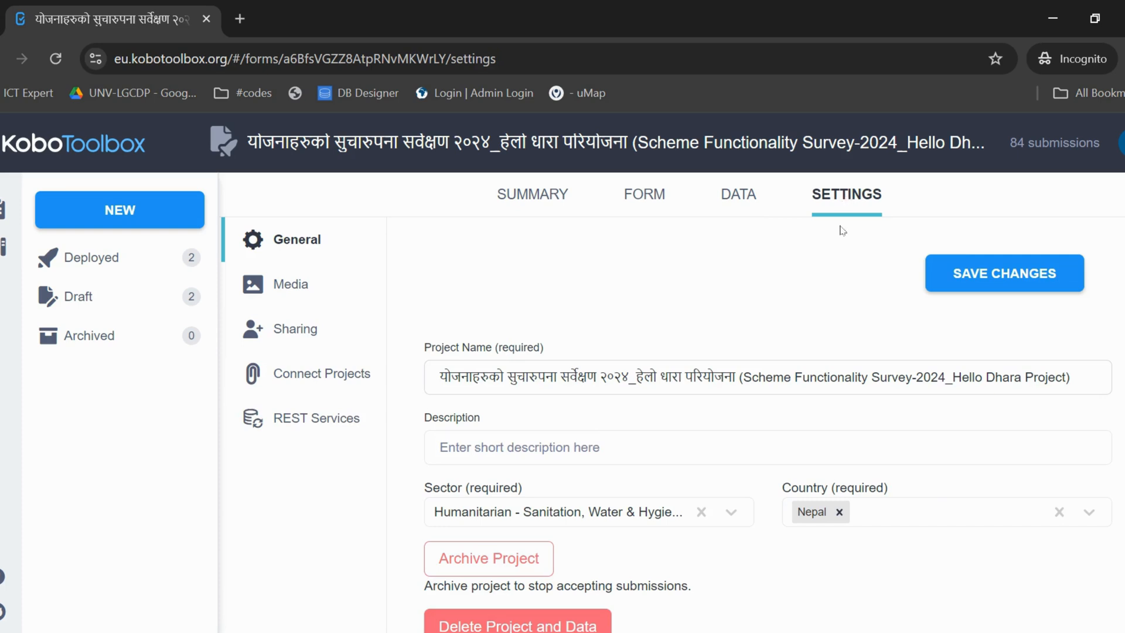
pyautogui.moveTo(829, 263)
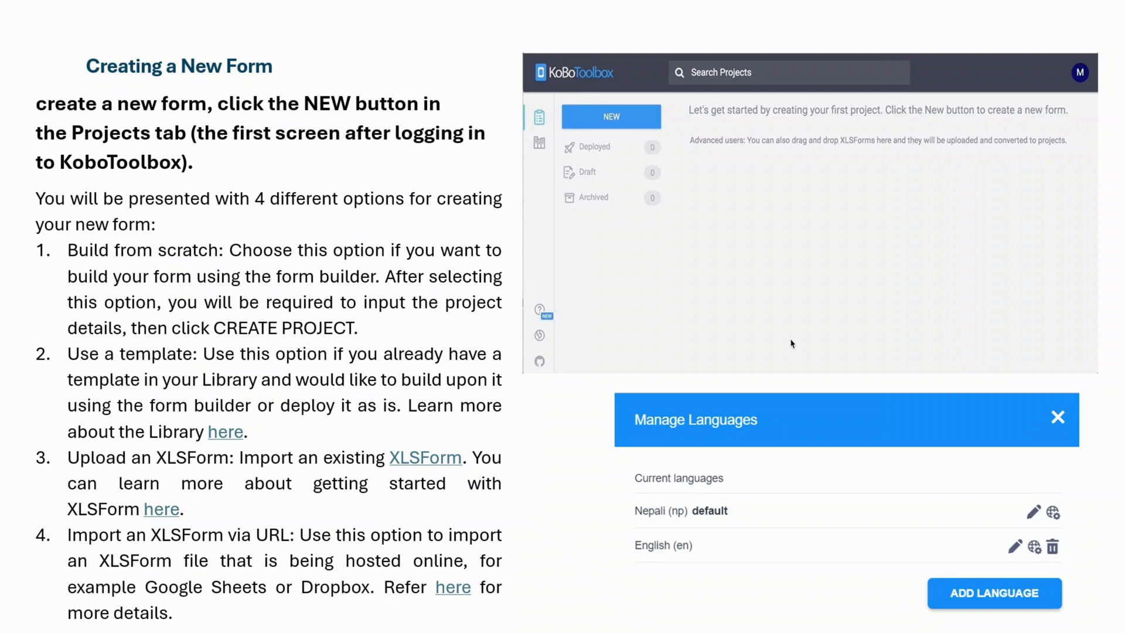
pyautogui.moveTo(626, 124)
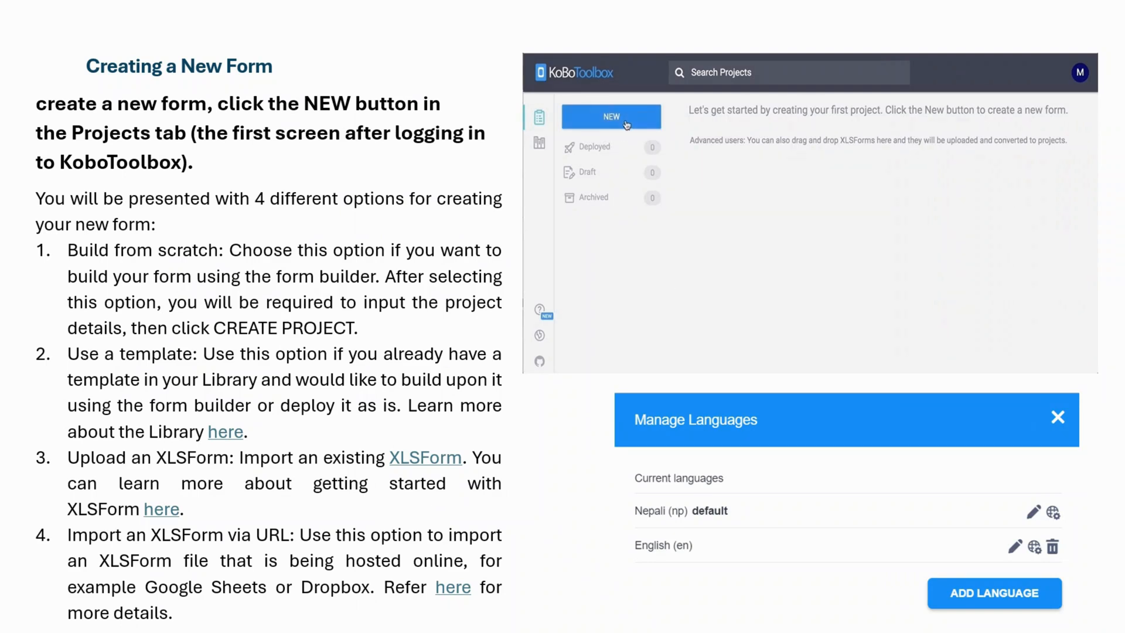
pyautogui.click(611, 116)
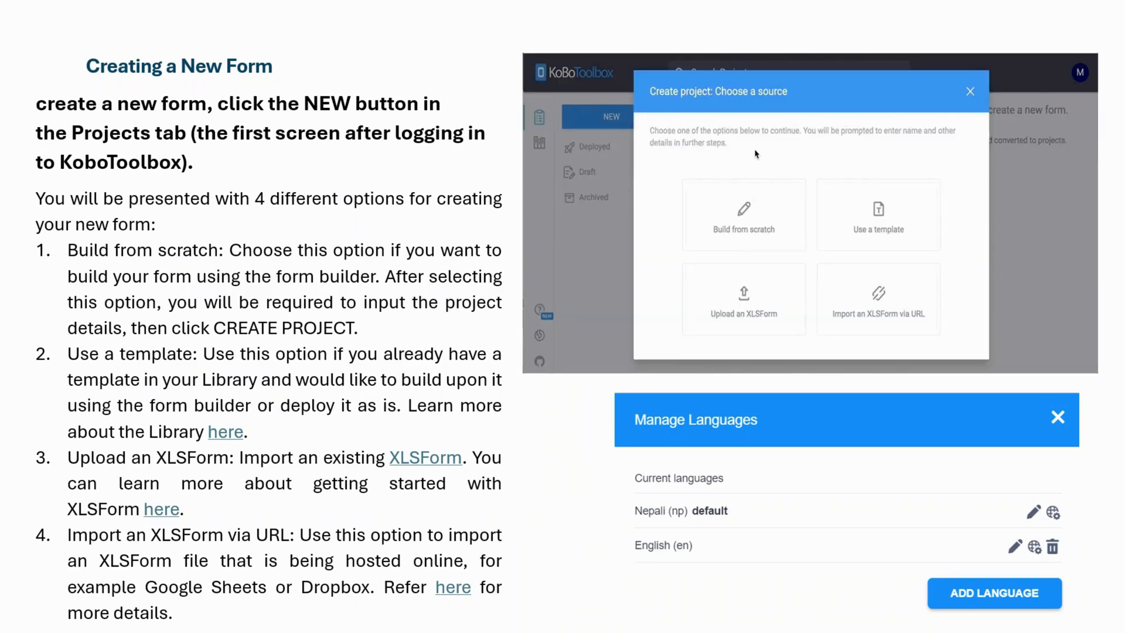
pyautogui.moveTo(739, 161)
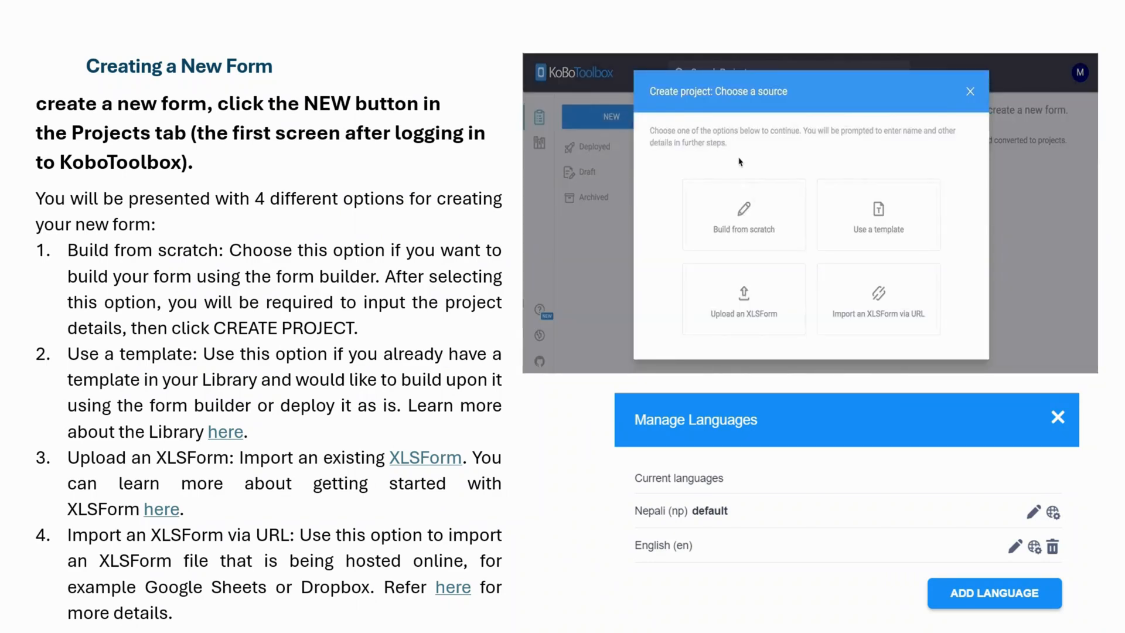
pyautogui.click(743, 214)
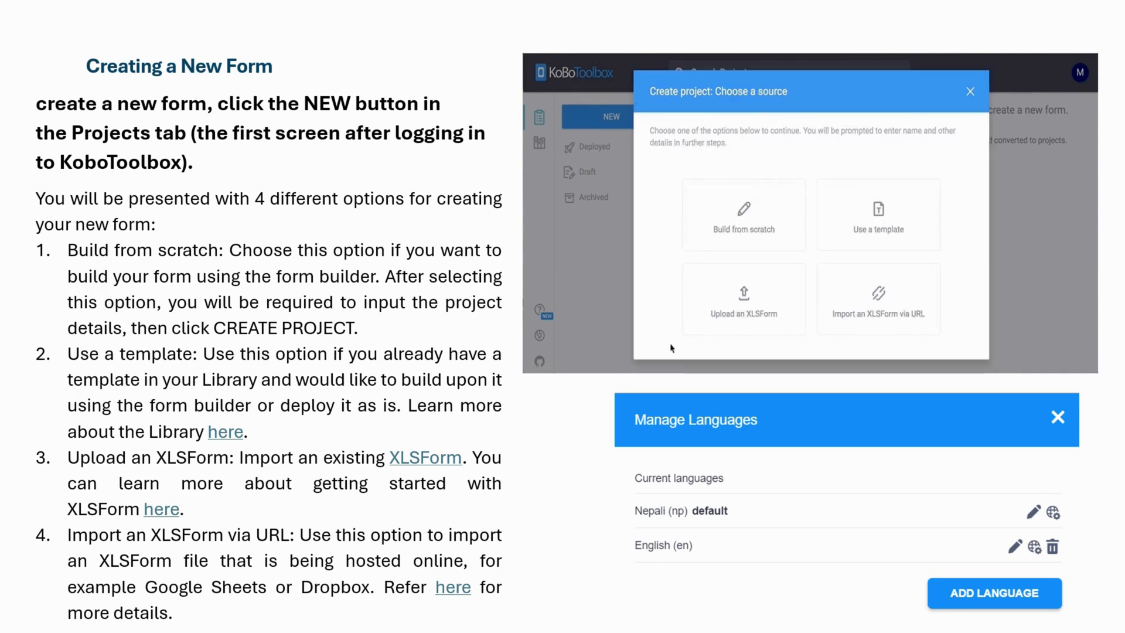
pyautogui.click(878, 215)
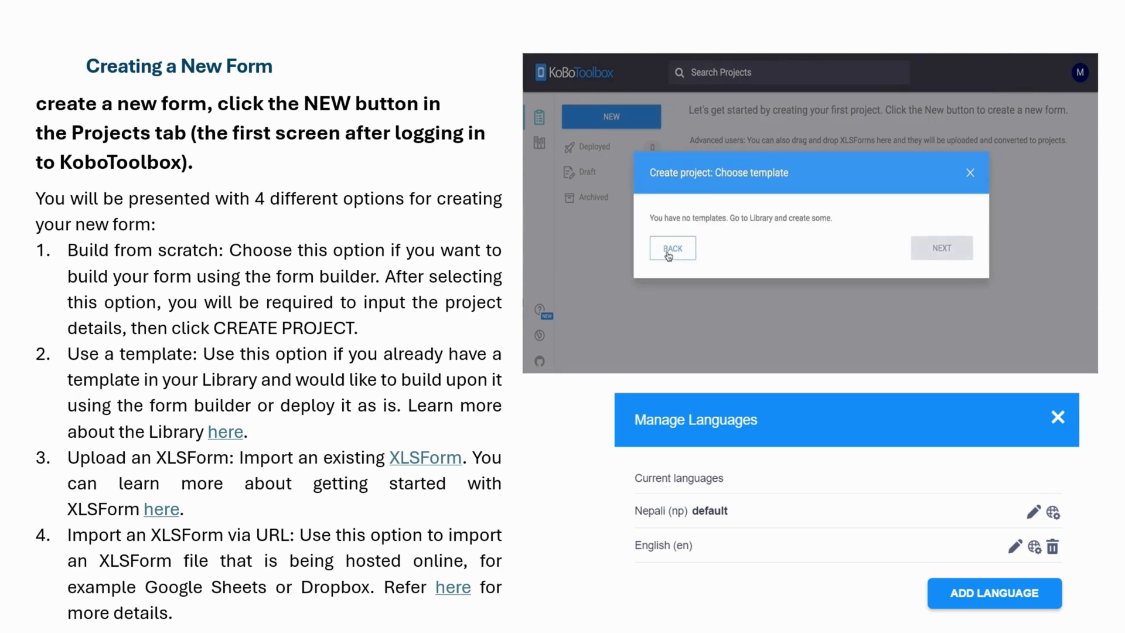
pyautogui.click(672, 248)
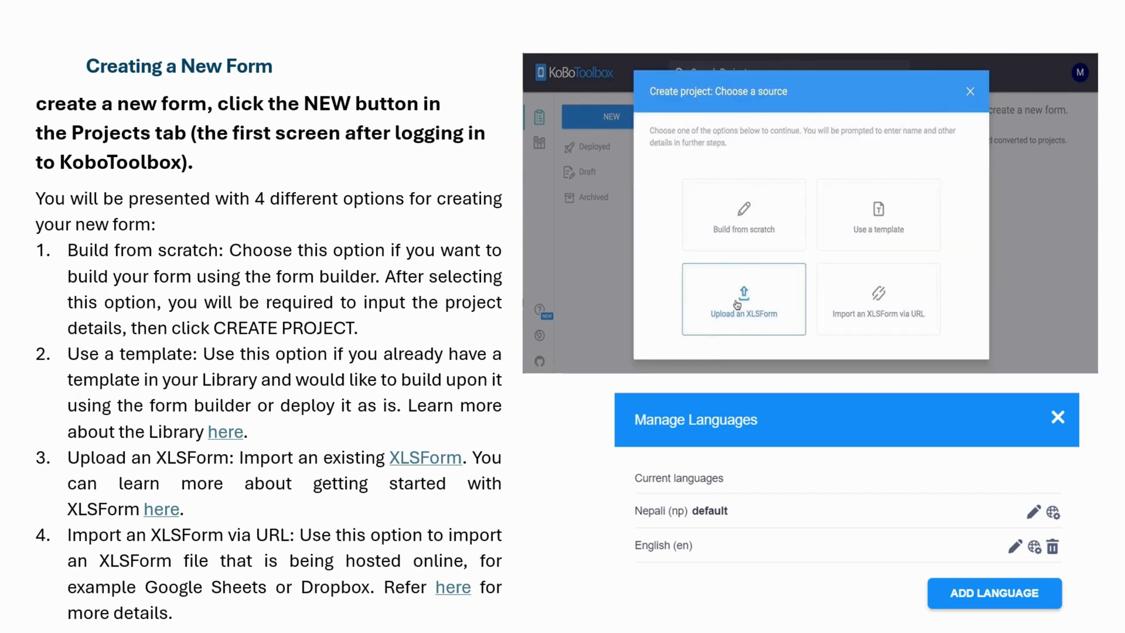
pyautogui.click(743, 300)
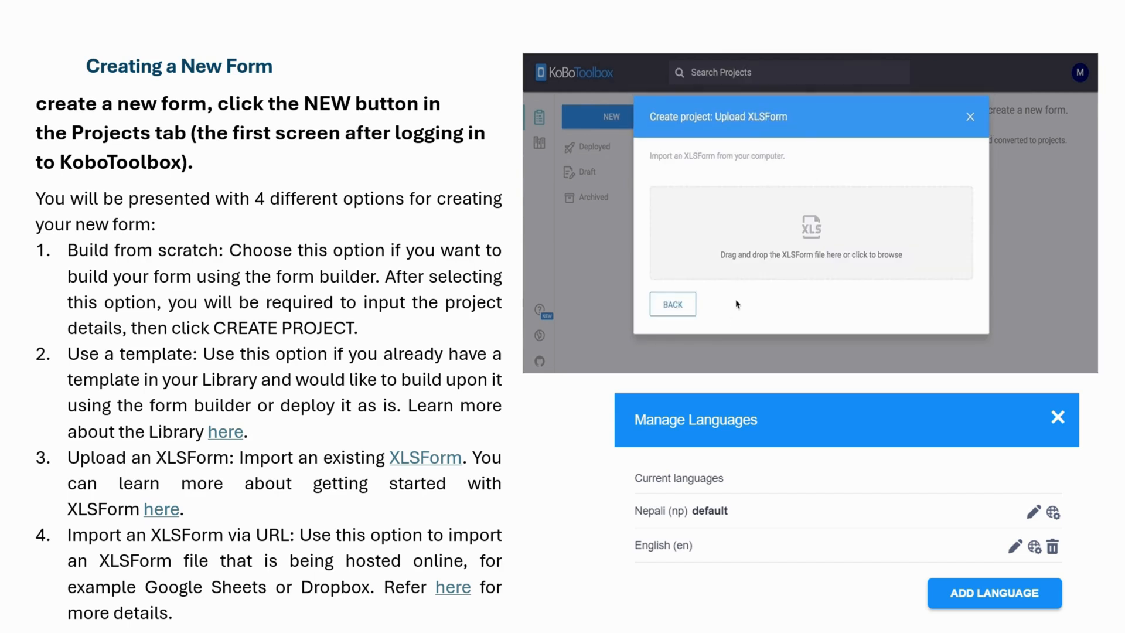
pyautogui.click(673, 303)
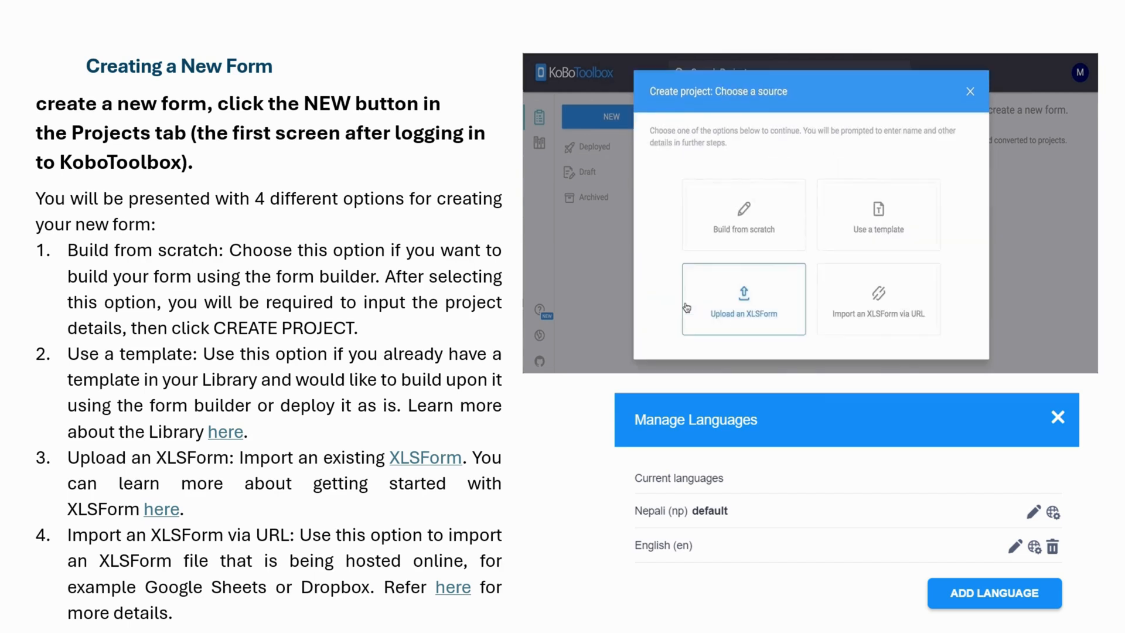
pyautogui.click(877, 299)
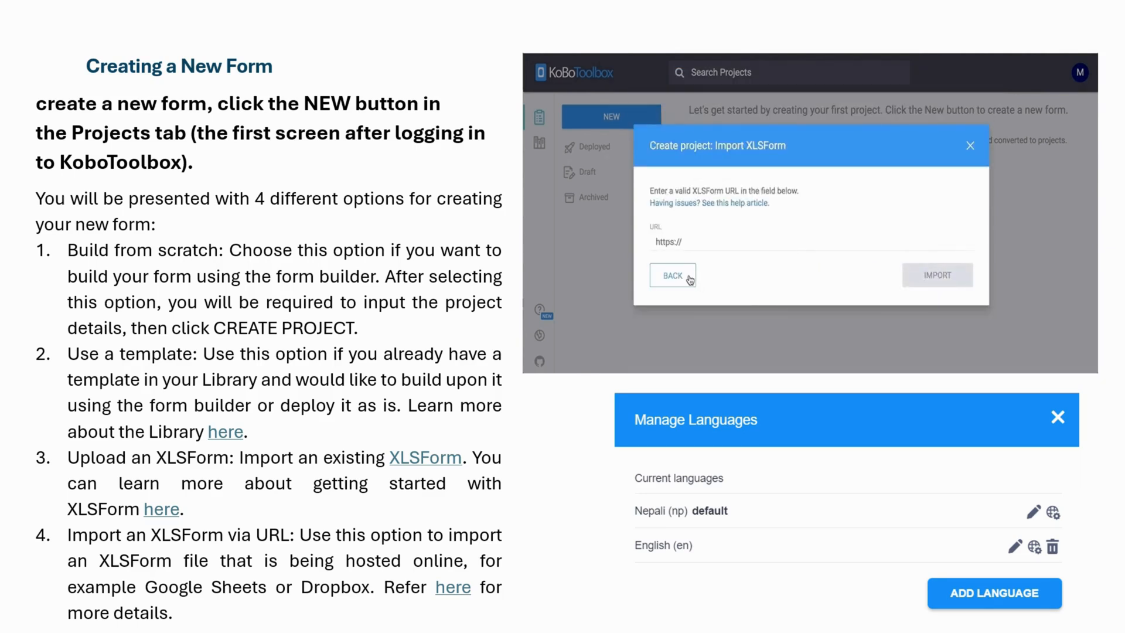
pyautogui.click(672, 275)
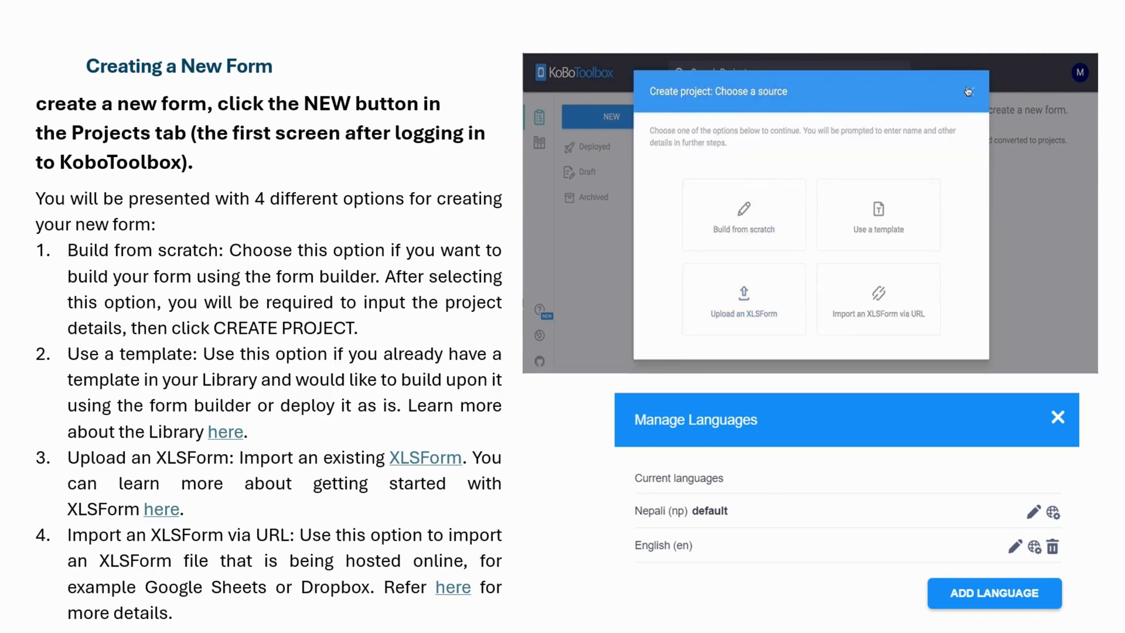
pyautogui.click(967, 89)
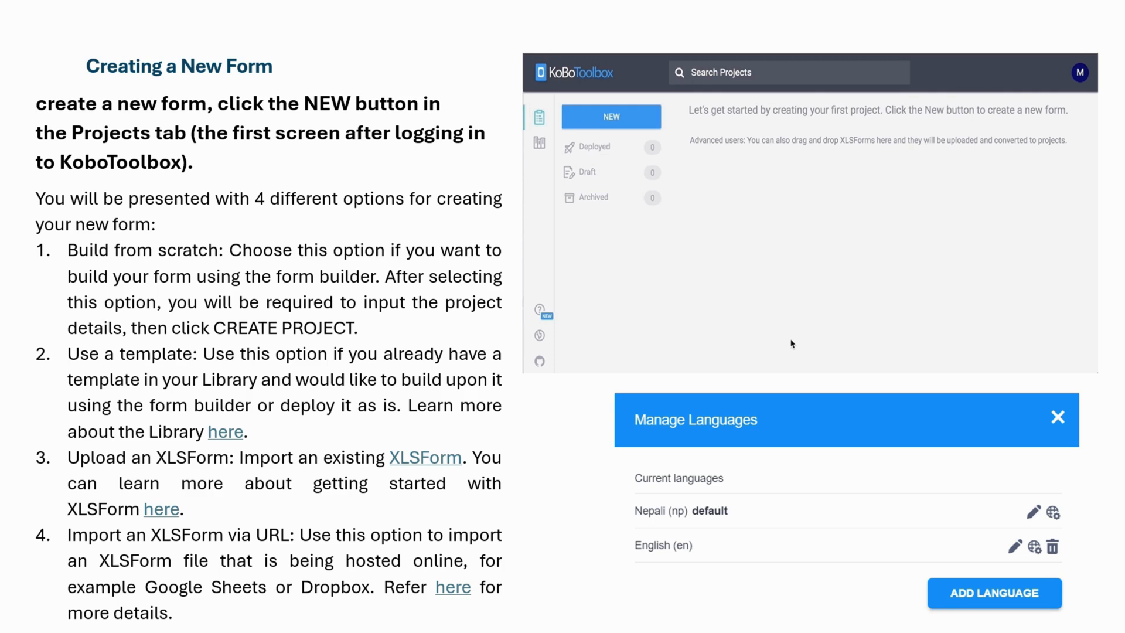
pyautogui.click(611, 116)
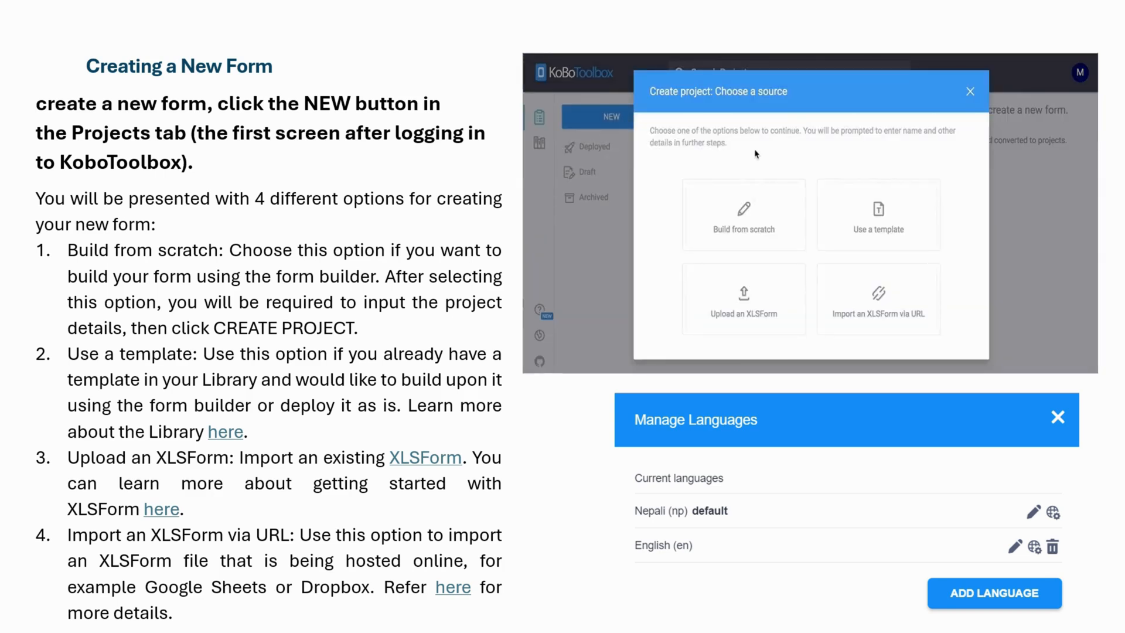
pyautogui.moveTo(732, 232)
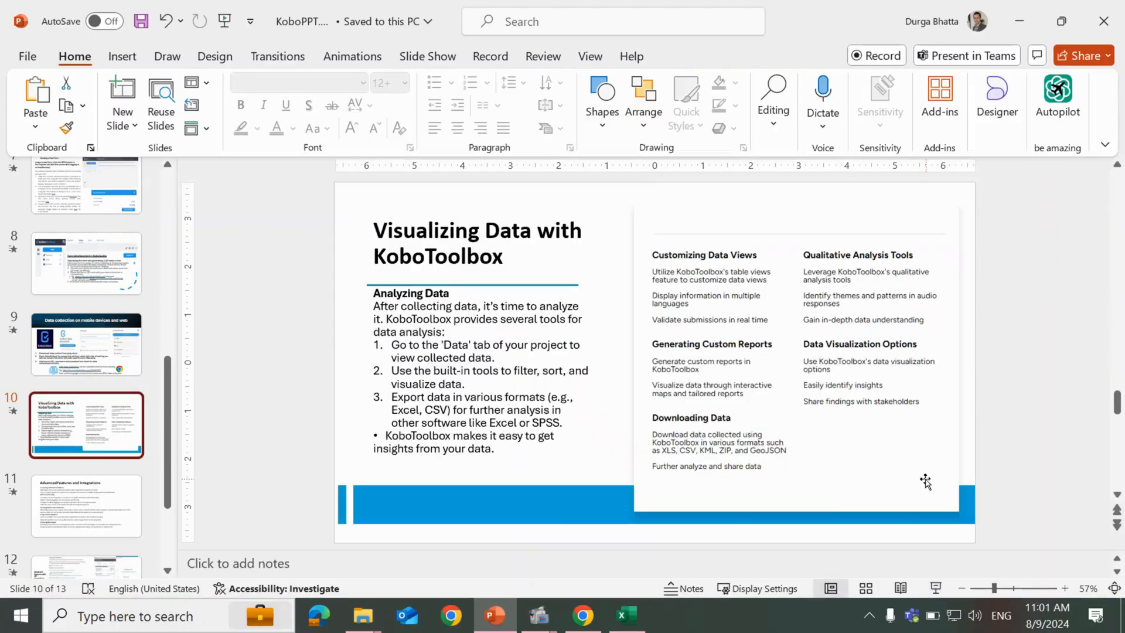
pyautogui.click(582, 614)
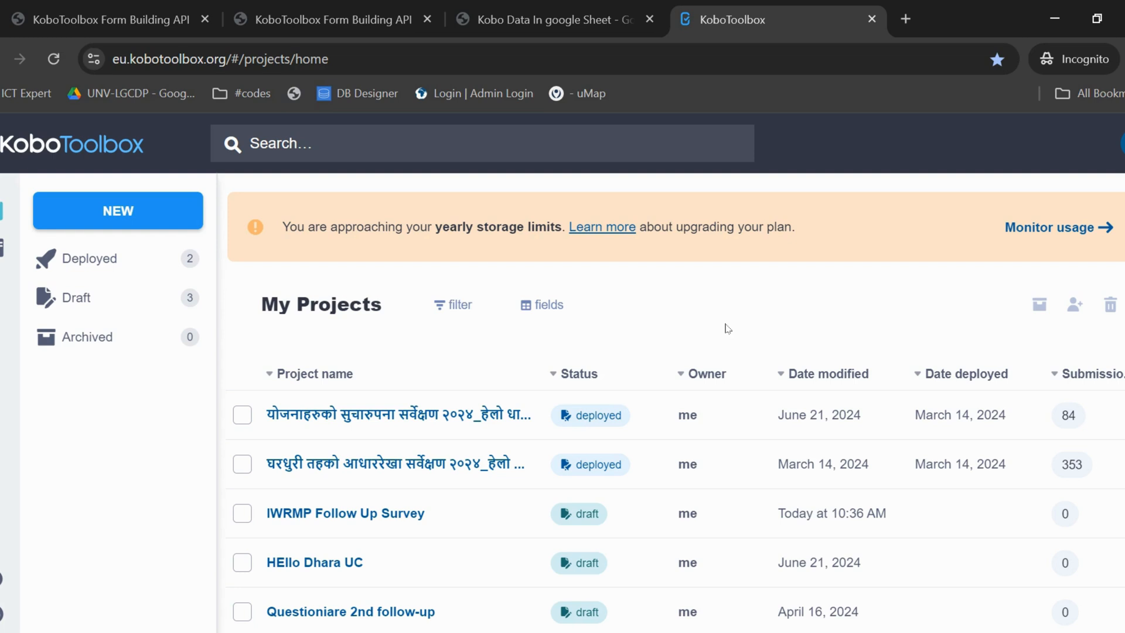
# - Open the survey's DATA Downloads page and apply the saved 'kobodata' advanced export settings
pyautogui.click(388, 415)
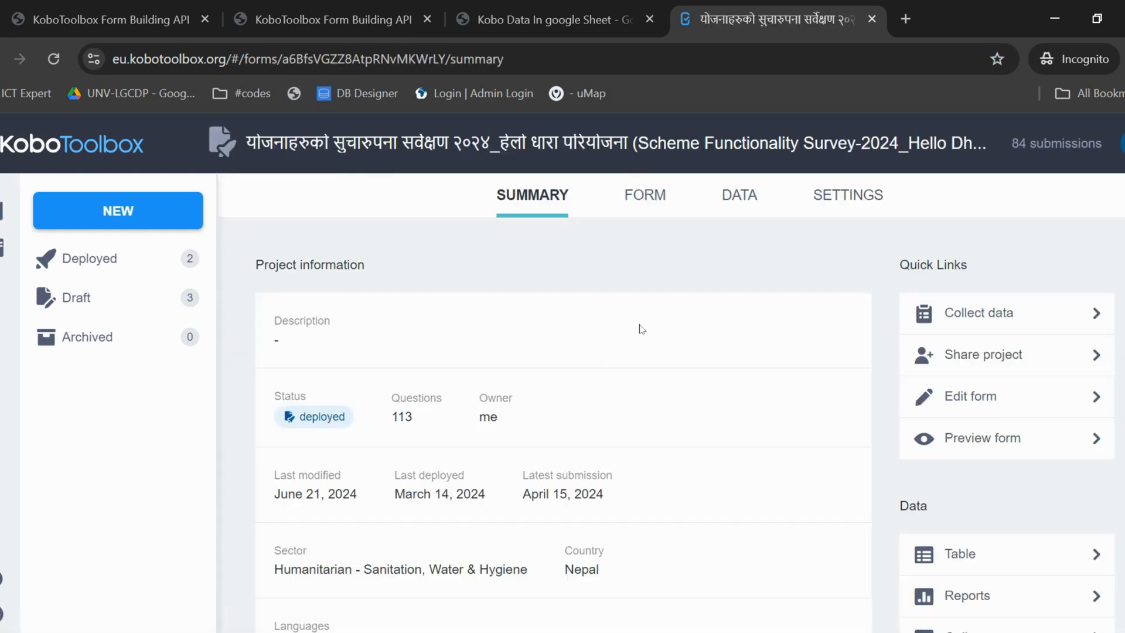
pyautogui.click(739, 195)
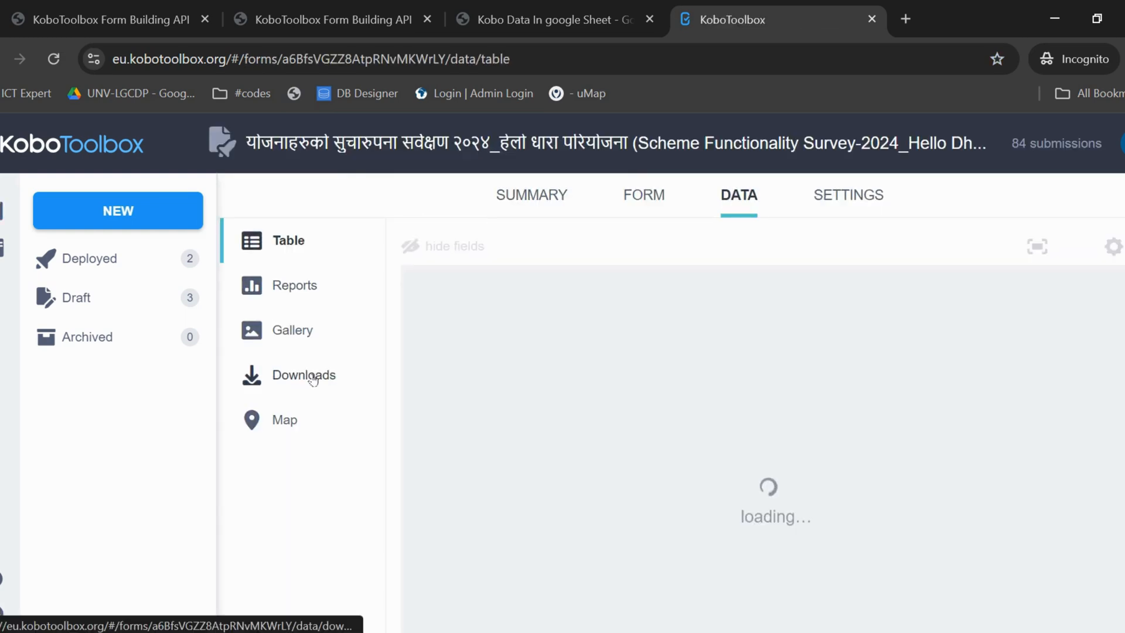
pyautogui.click(303, 375)
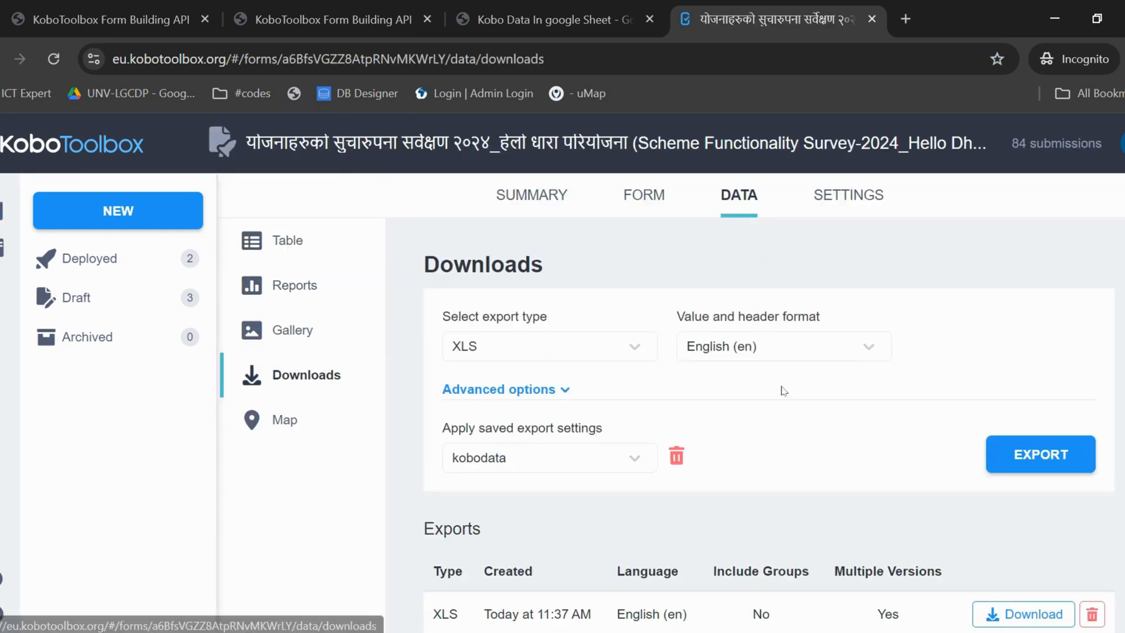
pyautogui.click(498, 389)
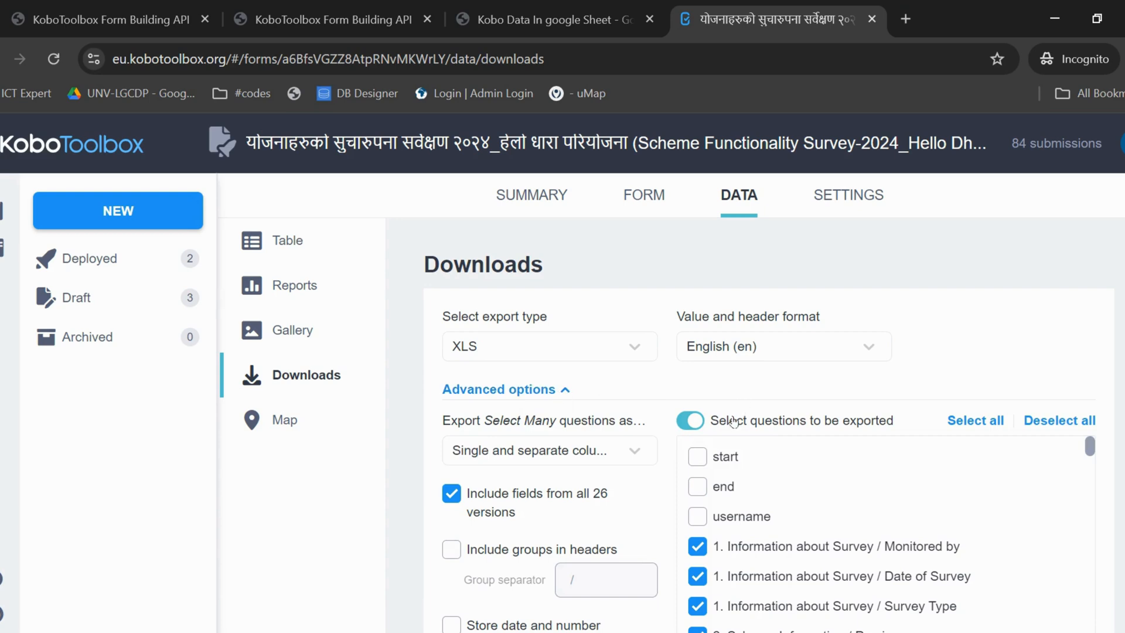
pyautogui.click(697, 516)
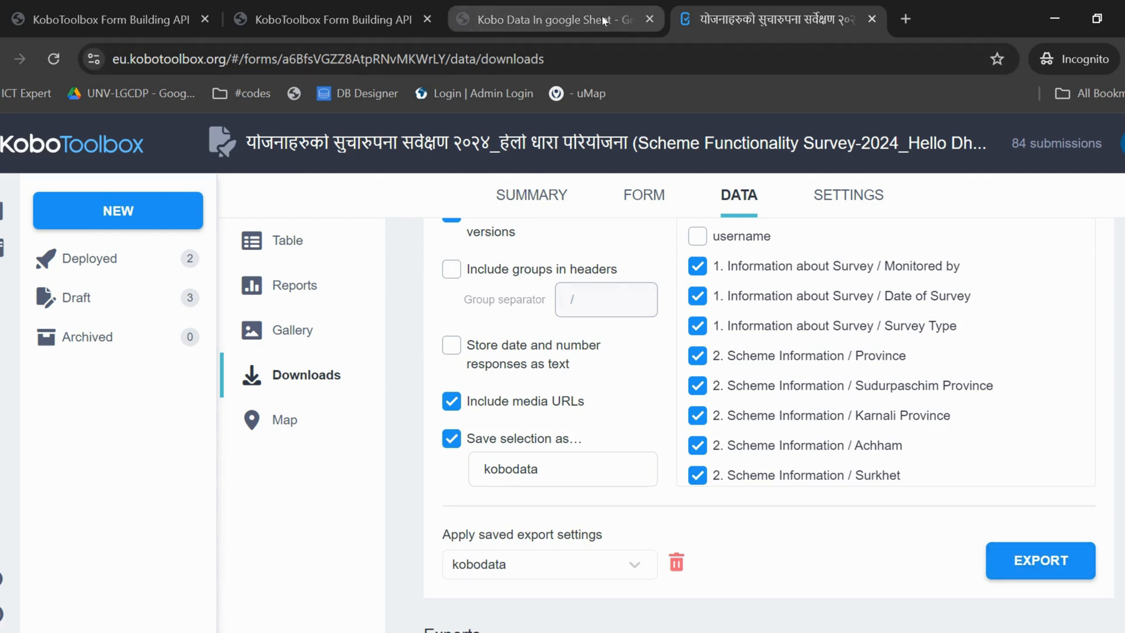
# - In the Kobo Data sheet, search the add-on marketplace for 'api connector', then close it
pyautogui.click(552, 19)
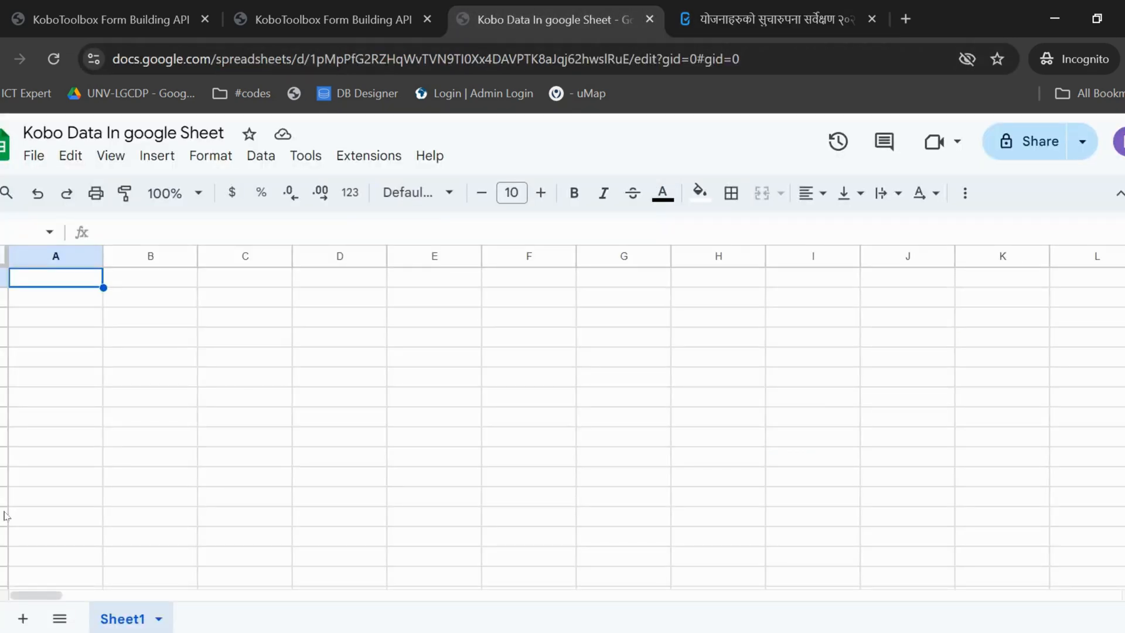
pyautogui.click(123, 133)
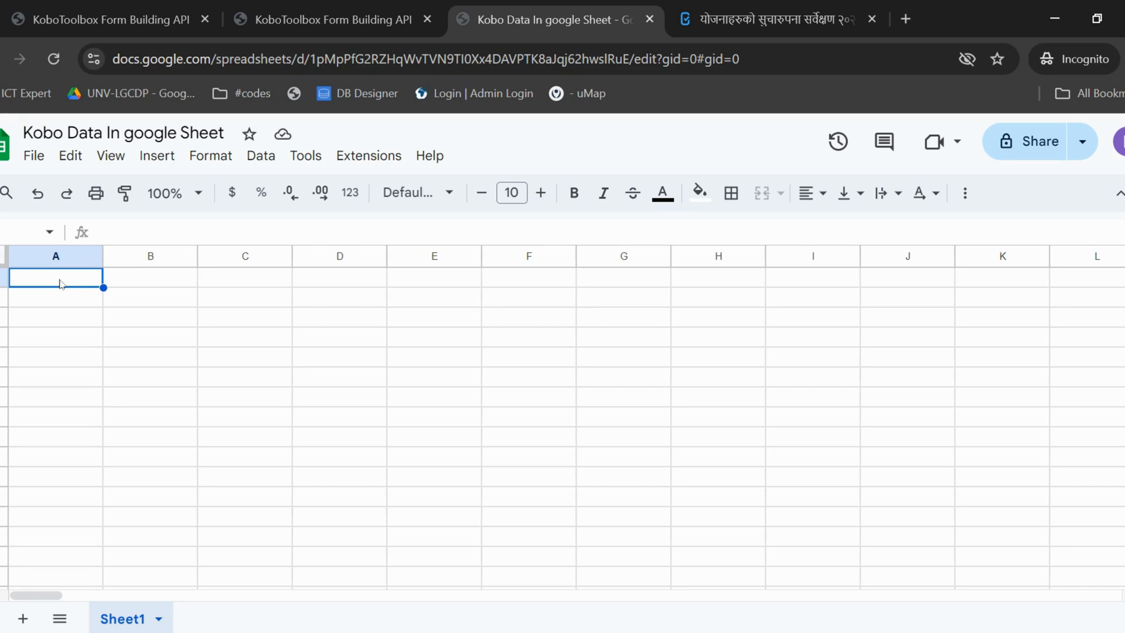
pyautogui.moveTo(106, 299)
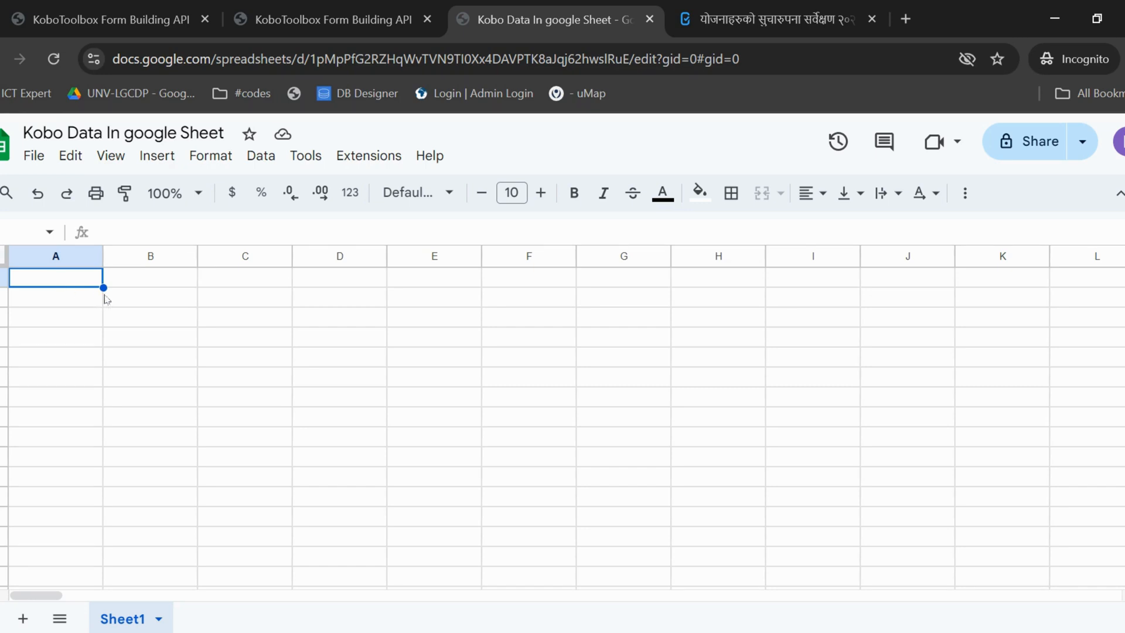
pyautogui.click(368, 156)
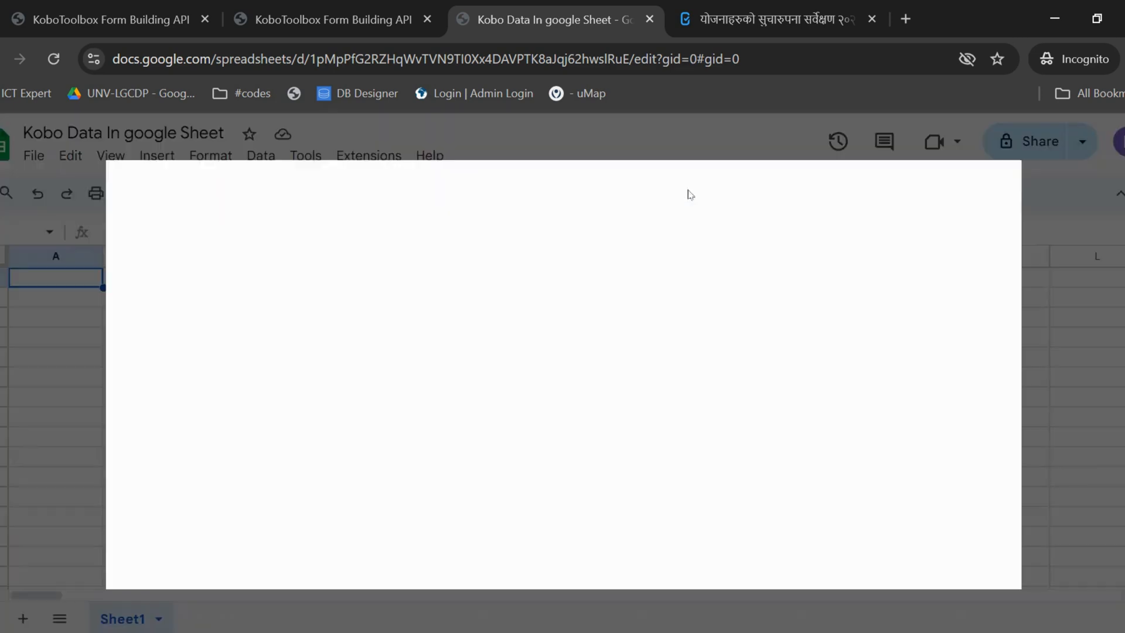
pyautogui.moveTo(775, 271)
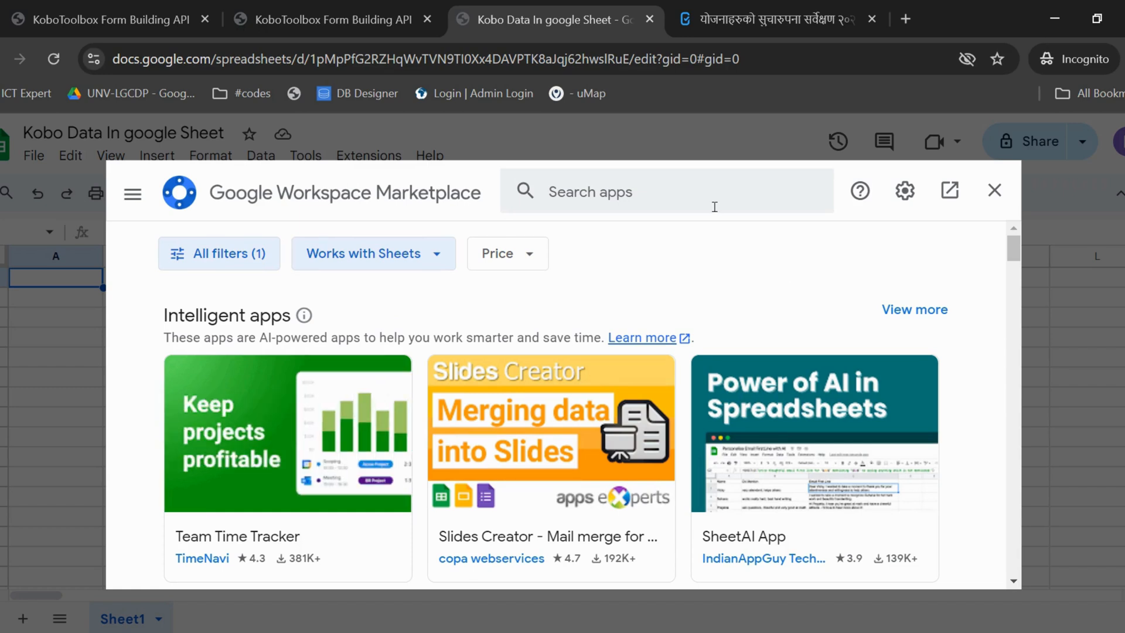
pyautogui.write('a')
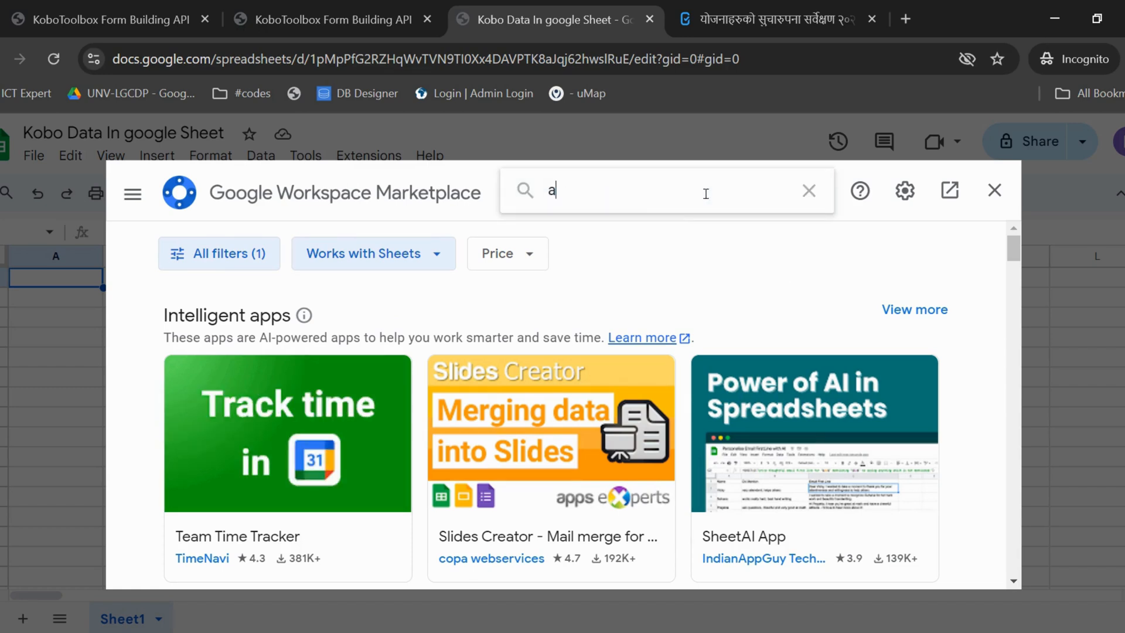
pyautogui.write('pi connector')
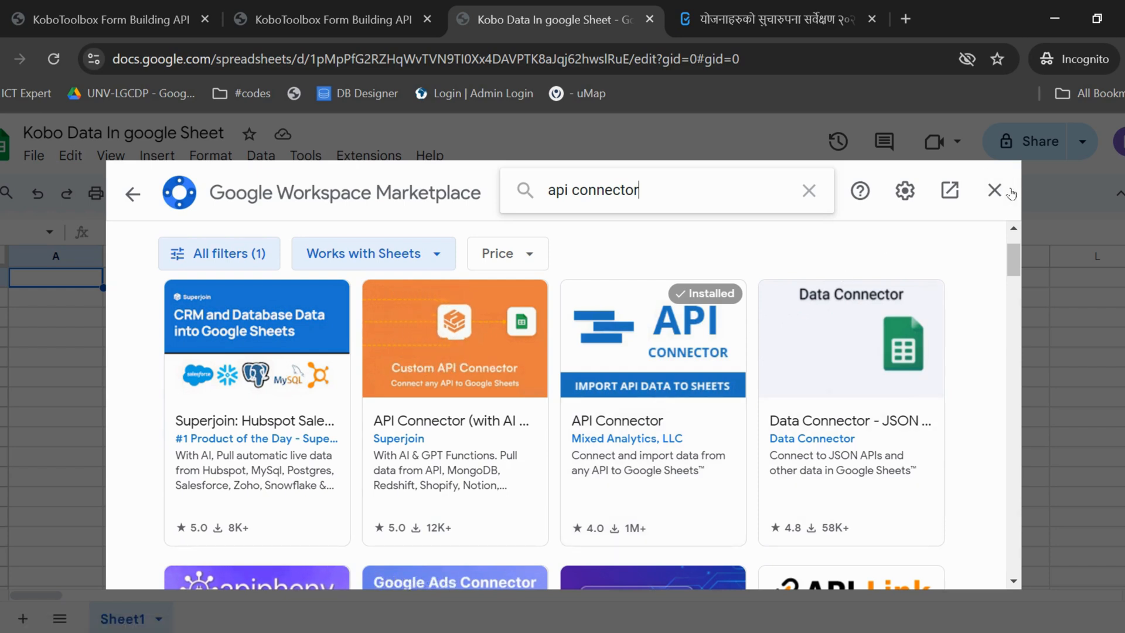
pyautogui.click(369, 155)
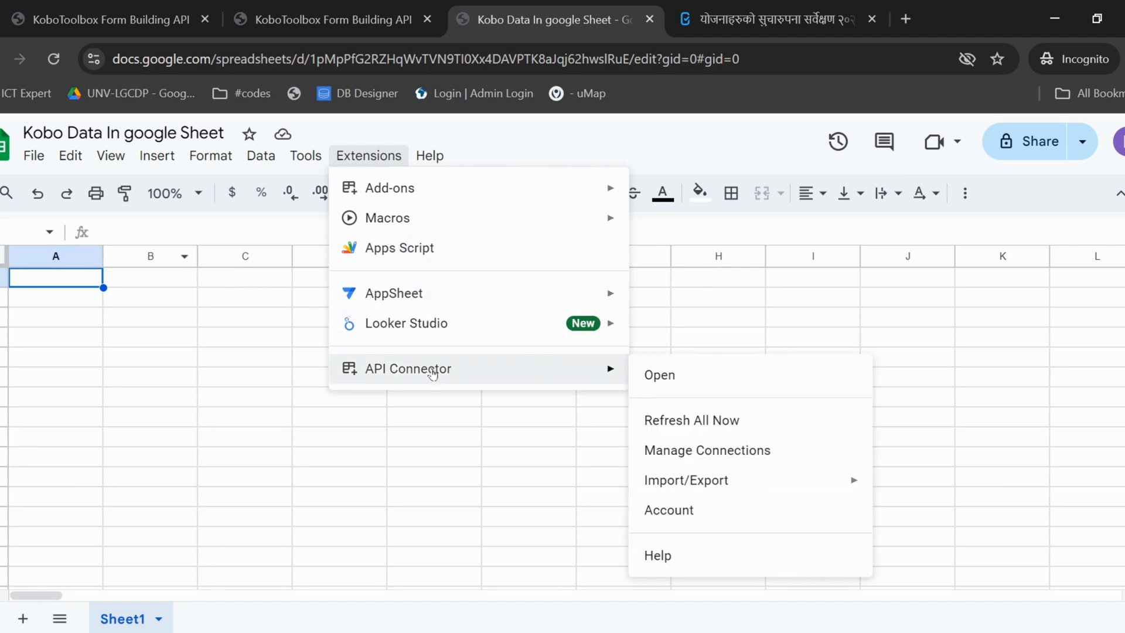
pyautogui.moveTo(644, 375)
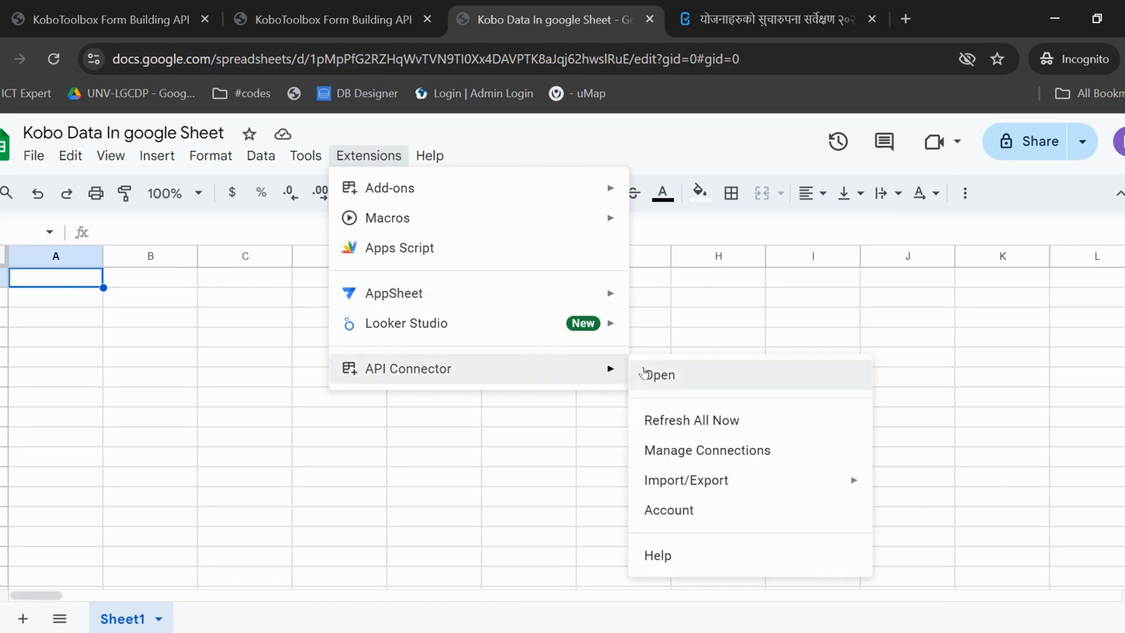
# - Open the API Connector sidebar and start a new GET request at the Request URL box
pyautogui.click(665, 374)
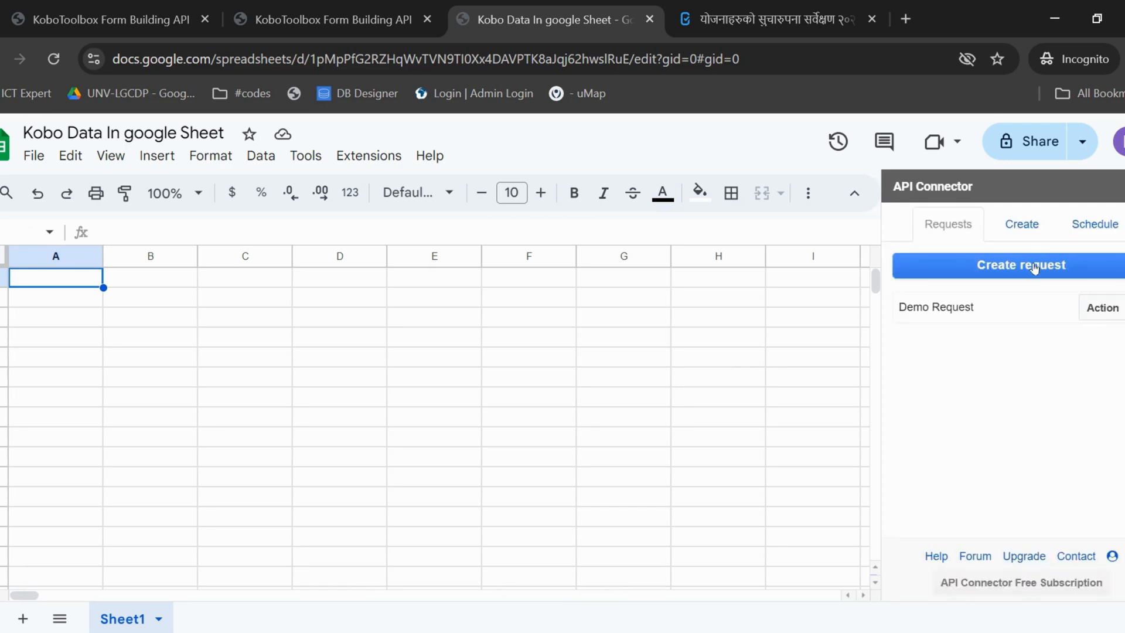
pyautogui.click(1020, 265)
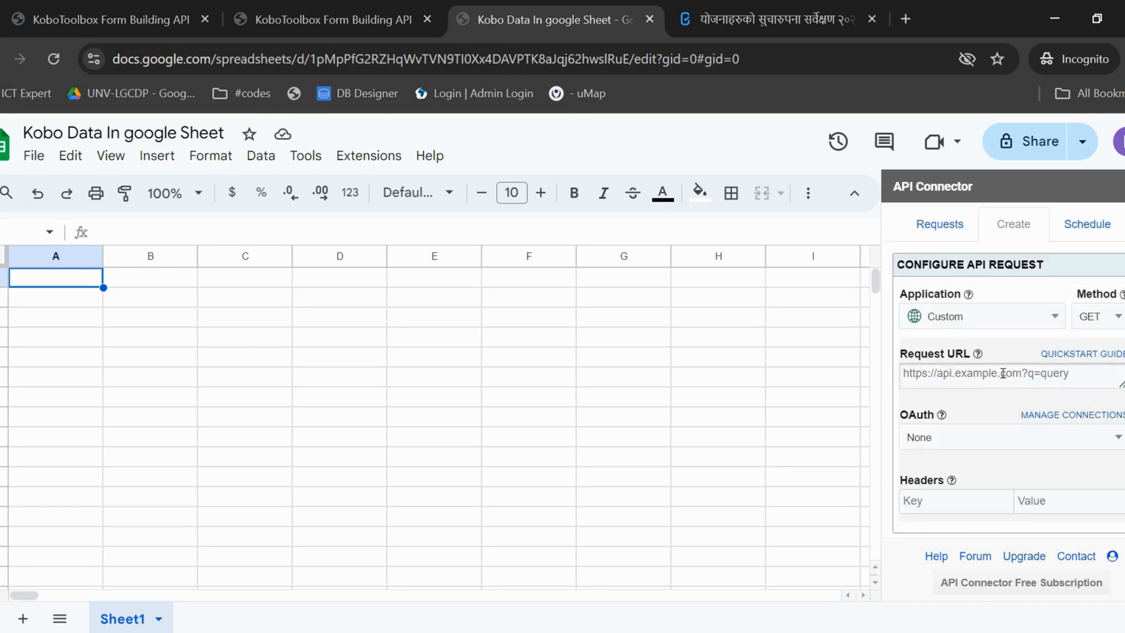
pyautogui.click(910, 373)
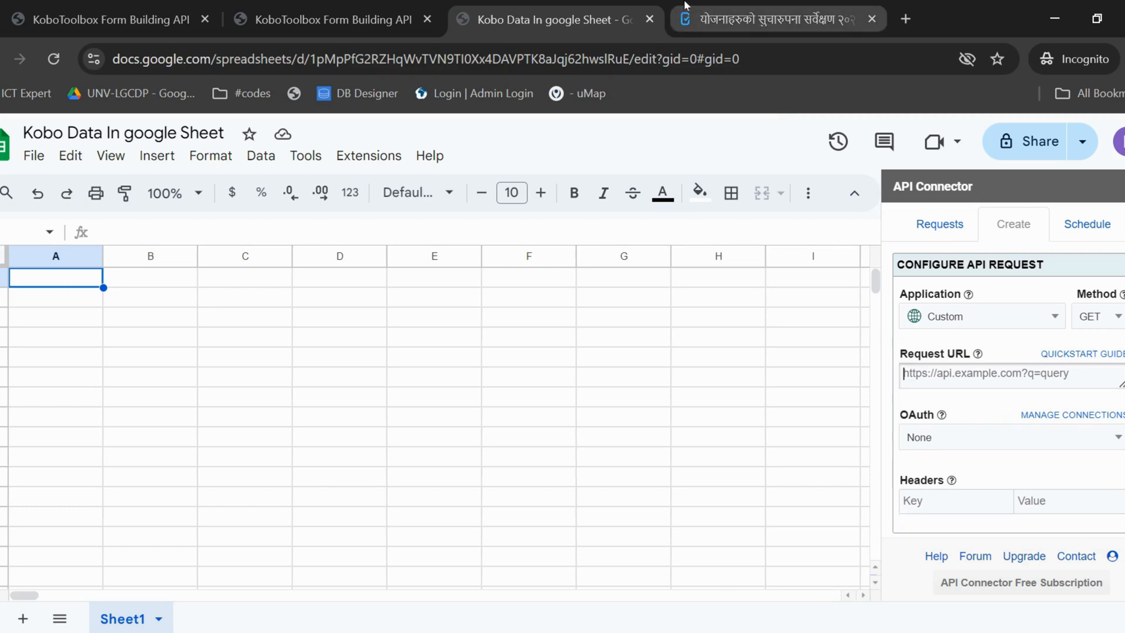
# - Search the /api/v2/assets/ listing for 'kobodata' and copy its data_url_csv link
pyautogui.click(769, 19)
pyautogui.write('https://eu.kobotoolbox.org/api')
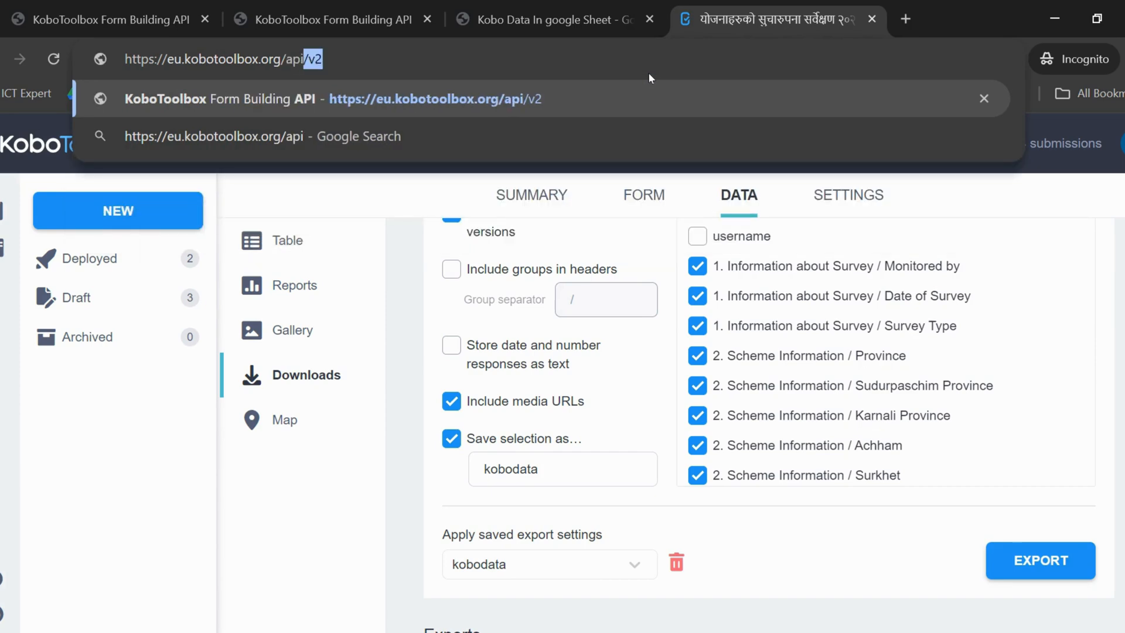
pyautogui.press('Enter')
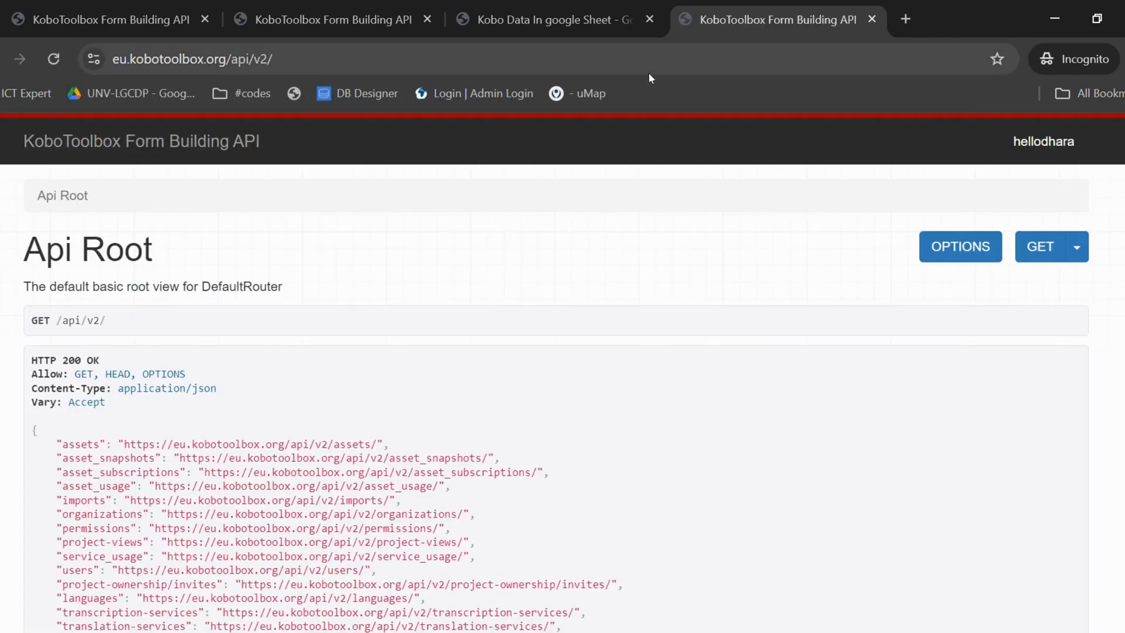
pyautogui.moveTo(257, 437)
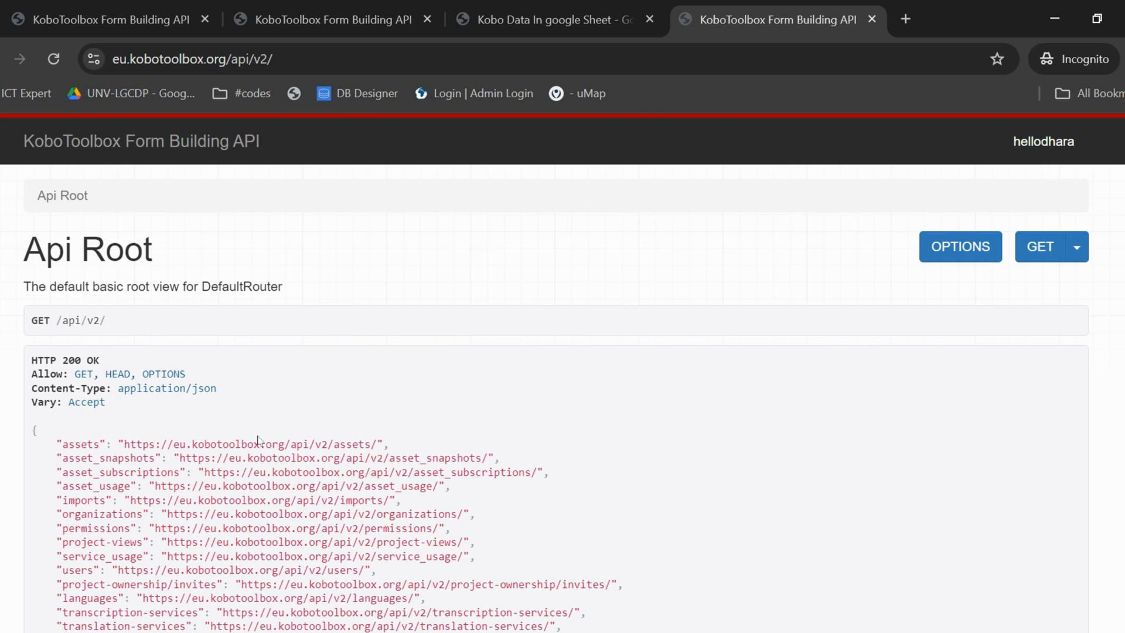
pyautogui.click(252, 444)
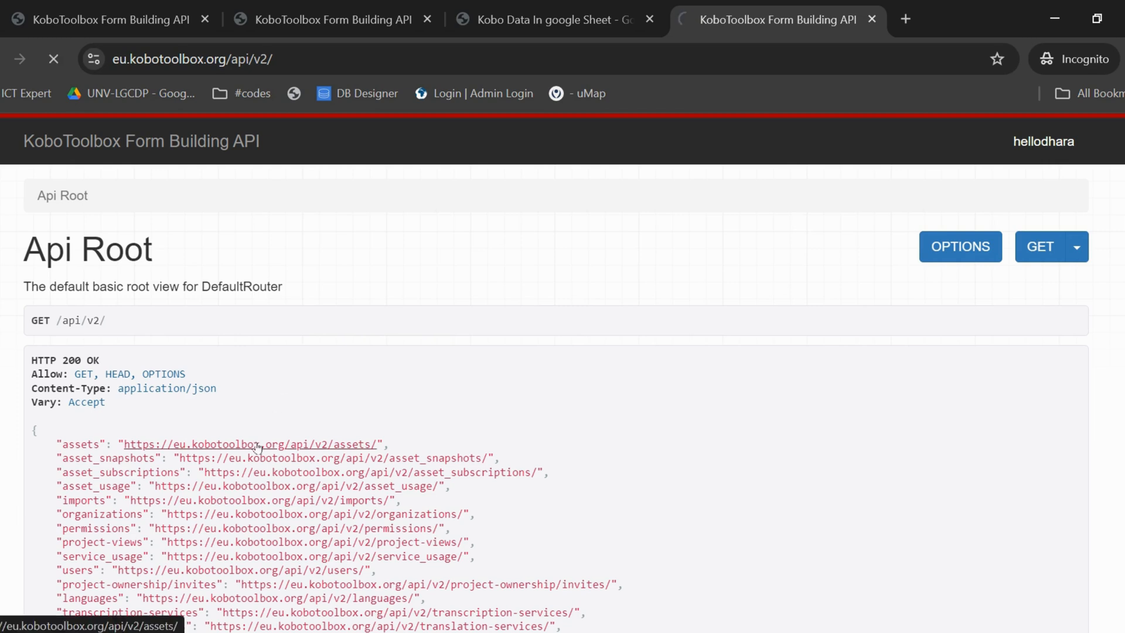
pyautogui.click(251, 444)
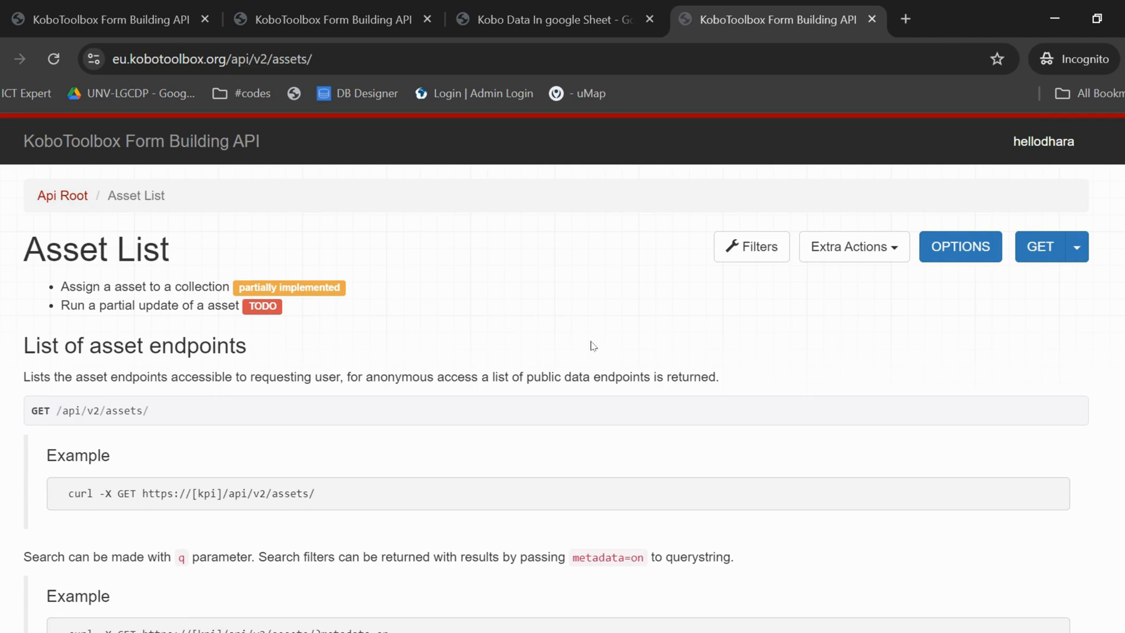
pyautogui.write('kobodata')
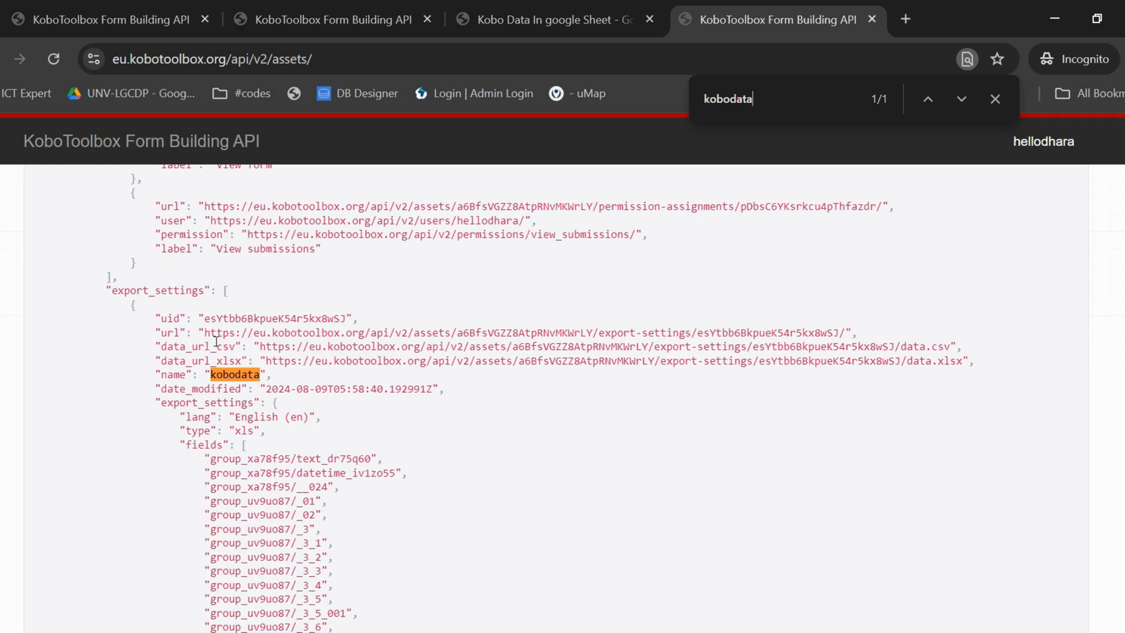
pyautogui.moveTo(295, 349)
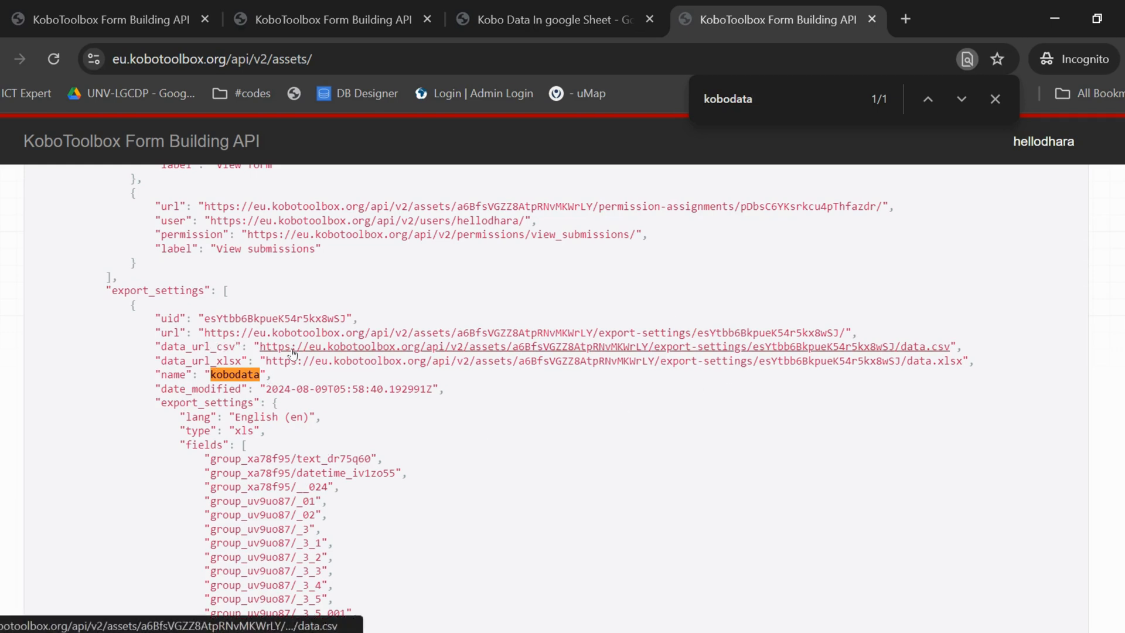
pyautogui.rightClick(297, 345)
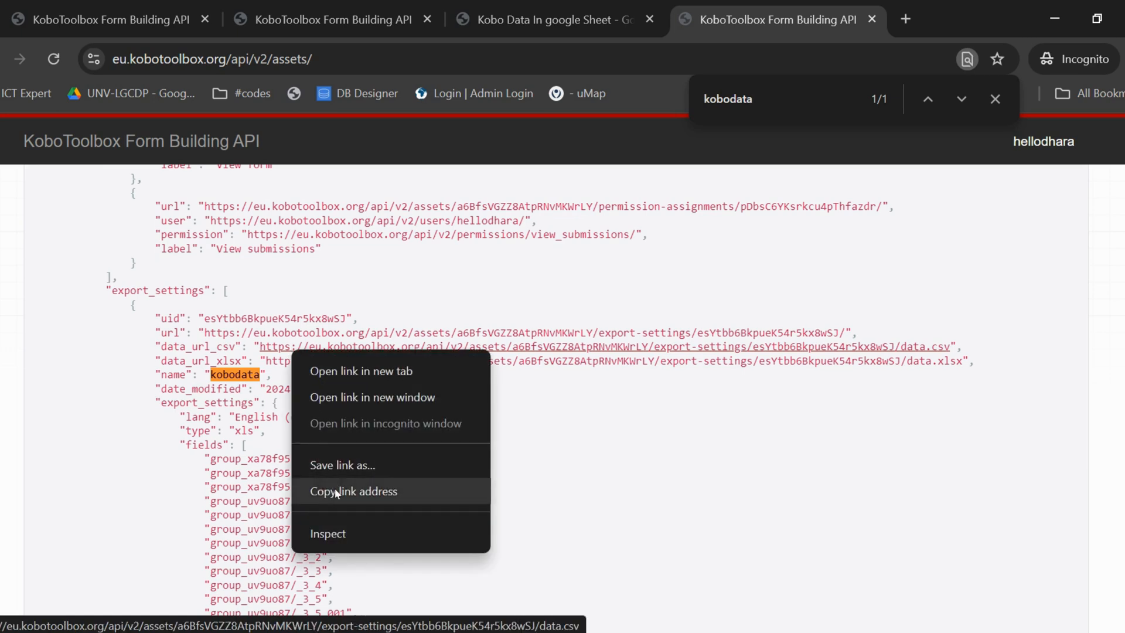
pyautogui.click(353, 491)
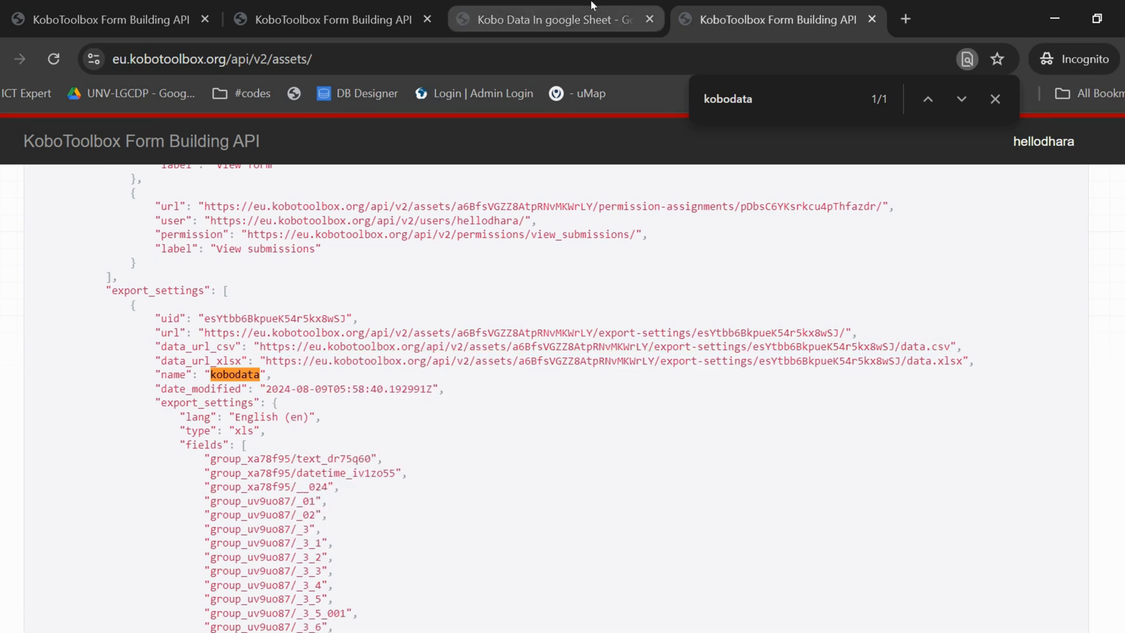
# - Paste the kobodata data.csv URL as Request URL and add an Authorization header key
pyautogui.click(552, 20)
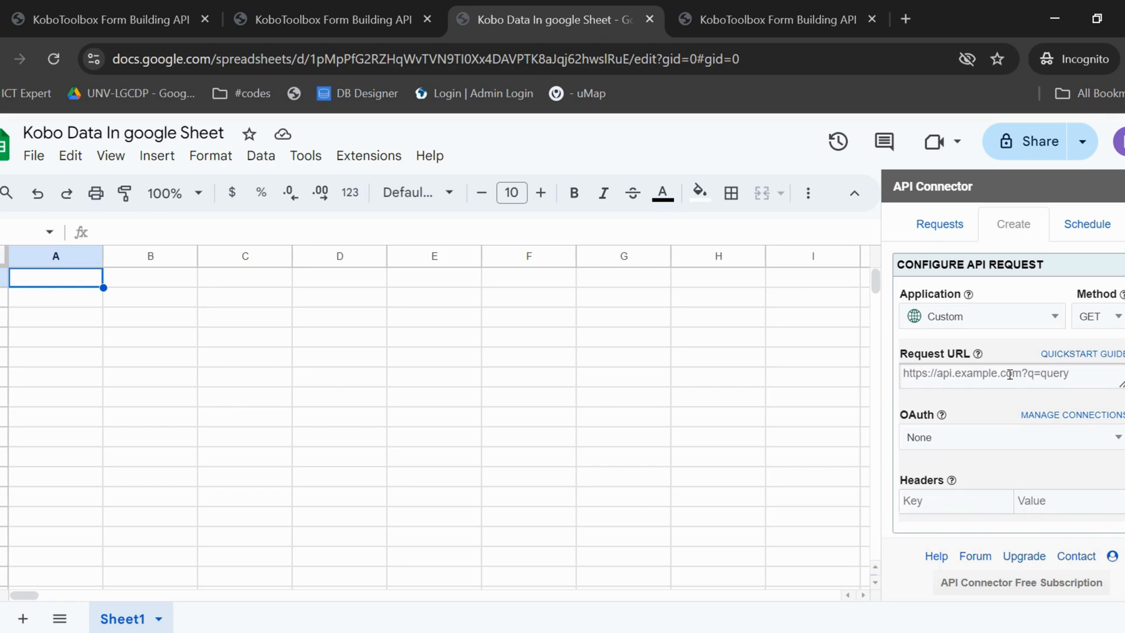
pyautogui.write('settings/esYtbb6BkpueK54r5kx8wSJ/data.csv')
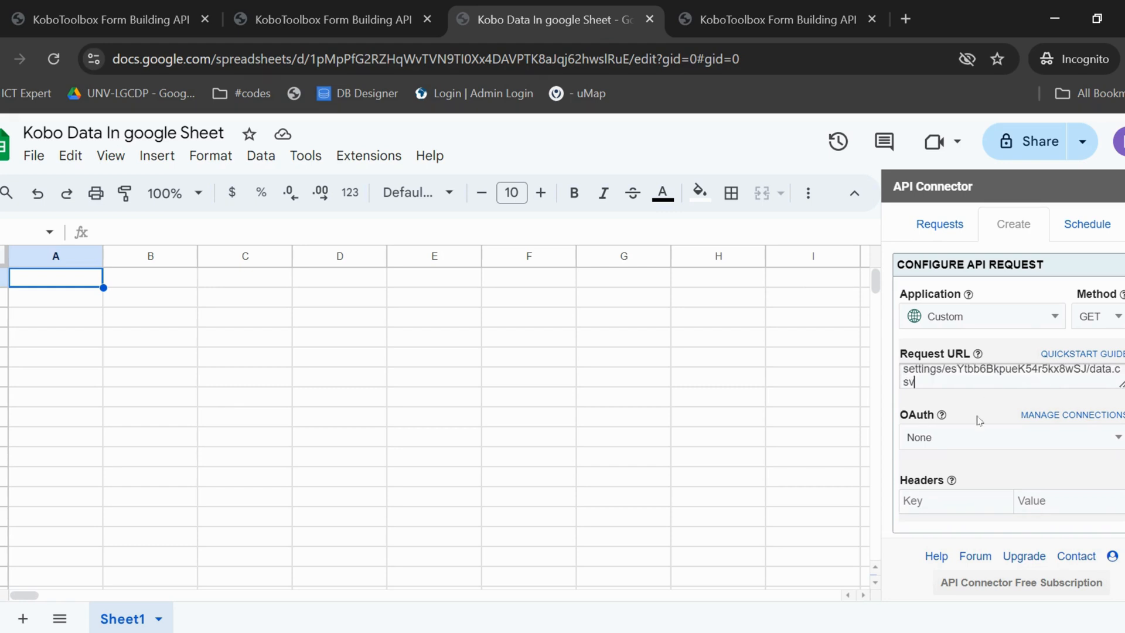
pyautogui.scroll(-3)
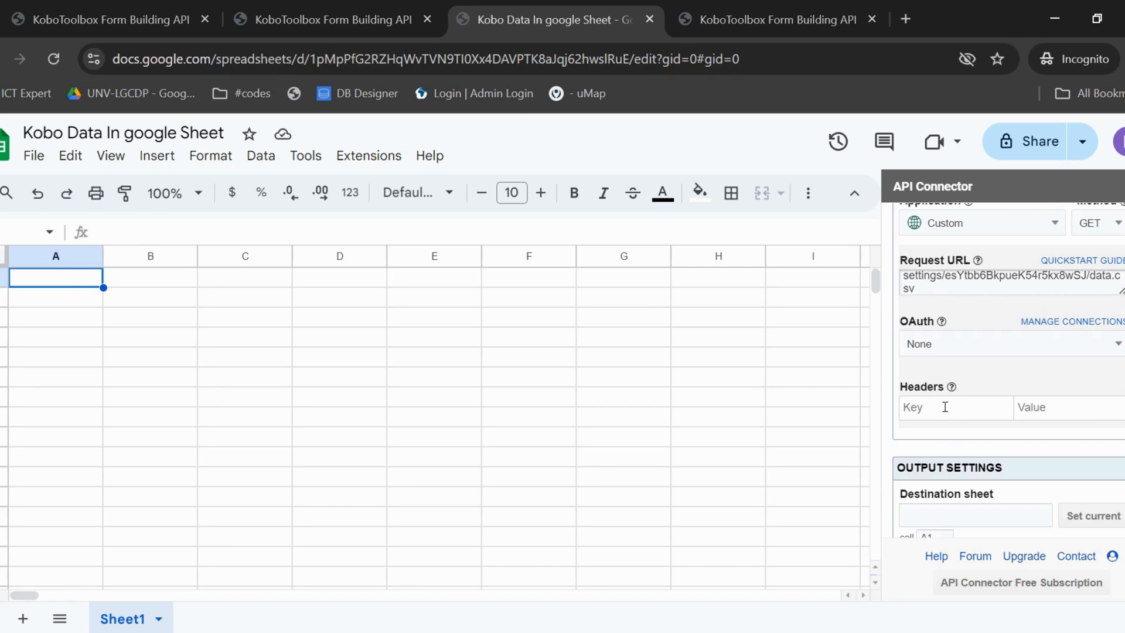
pyautogui.click(944, 407)
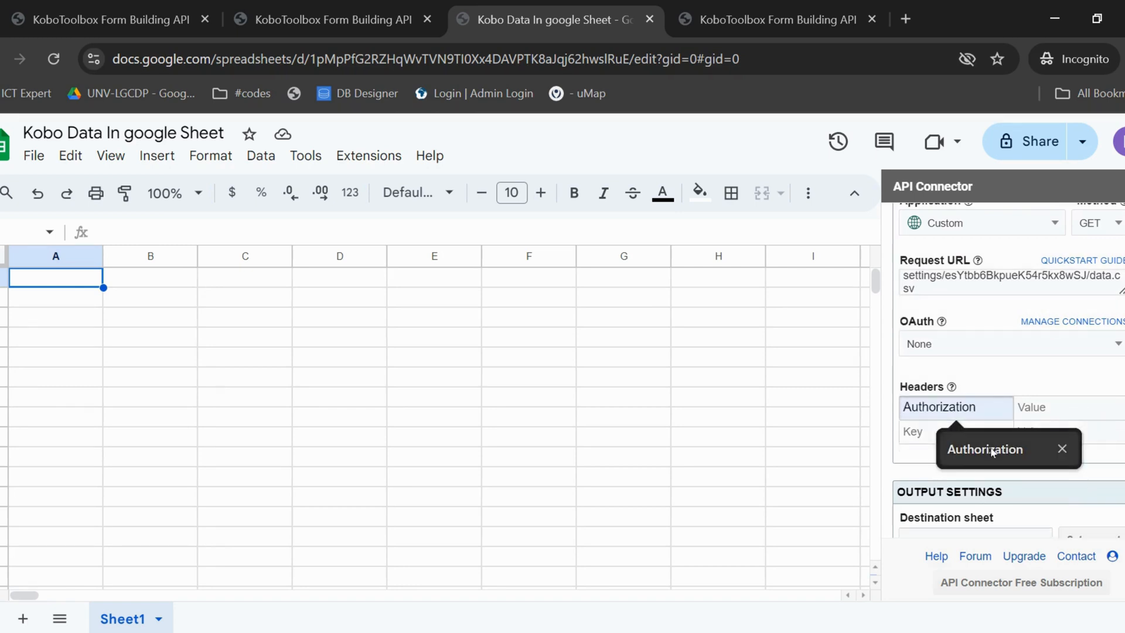
pyautogui.click(1040, 408)
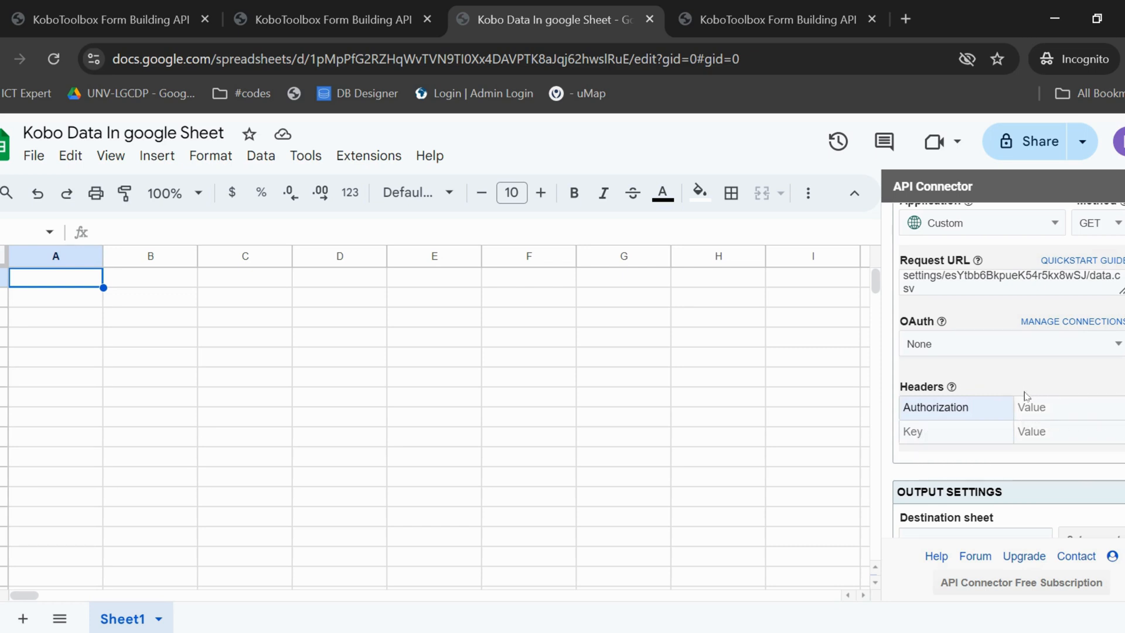
# - Select and copy the API token on the KoboToolbox token page, then return to Sheets
pyautogui.click(780, 20)
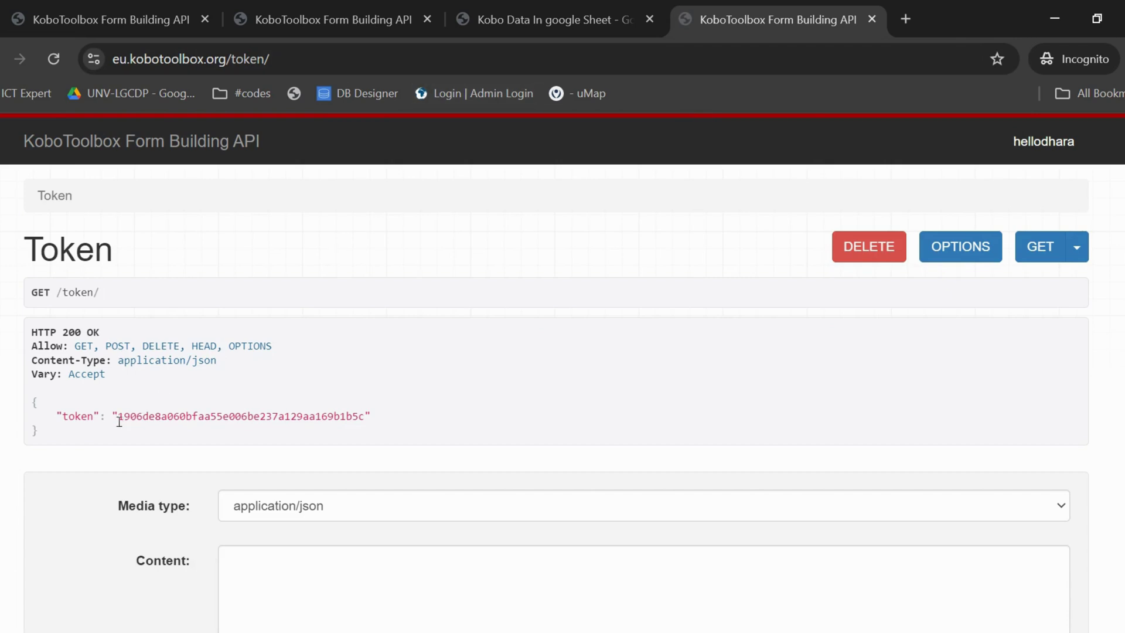
pyautogui.moveTo(119, 415); pyautogui.dragTo(329, 415)
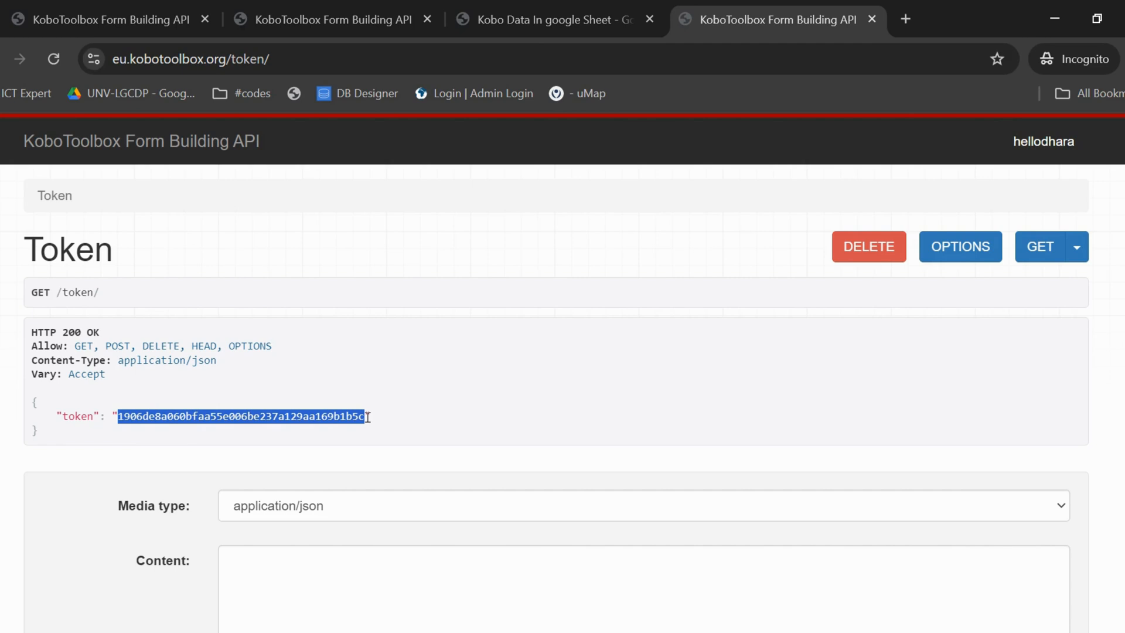
pyautogui.click(554, 20)
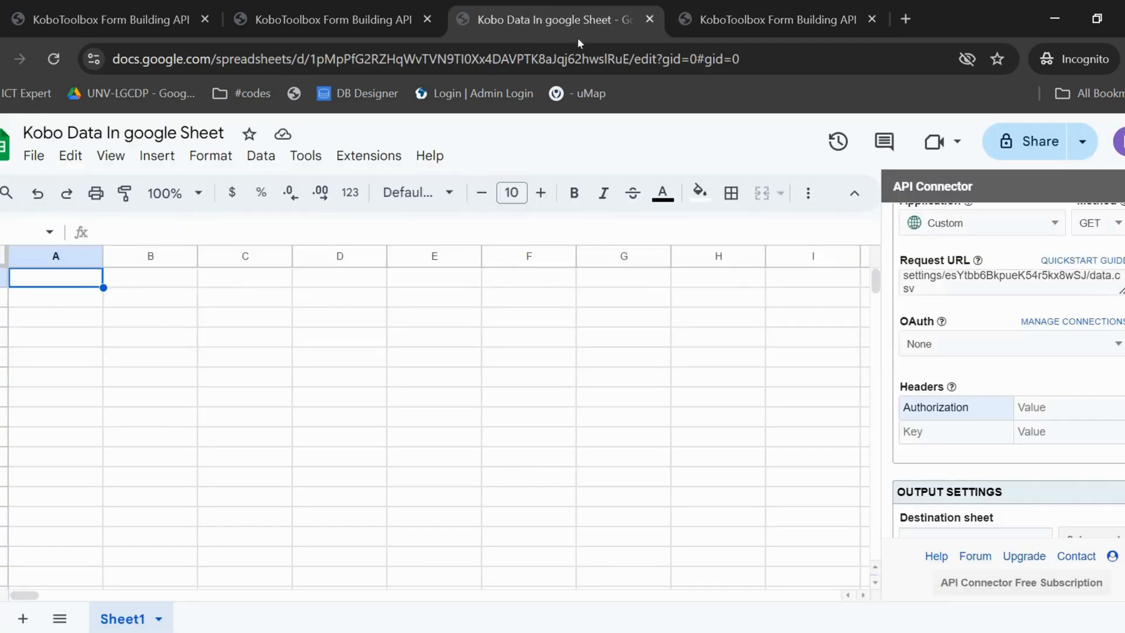
# - Enter 'Token' followed by the API token as the Authorization header value
pyautogui.click(1058, 407)
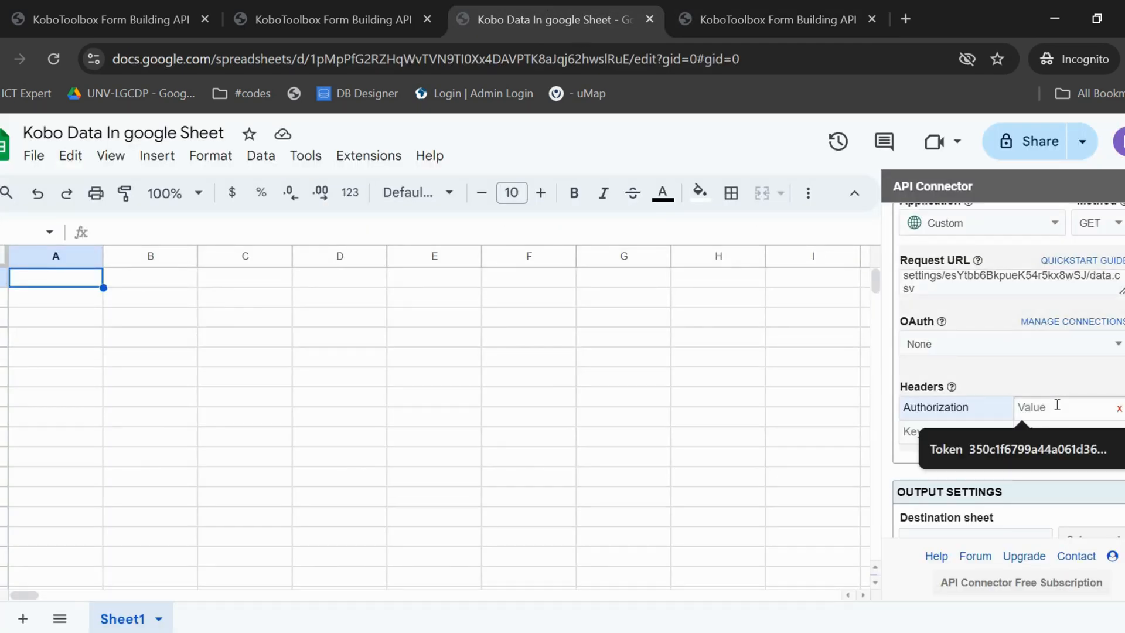
pyautogui.write('T')
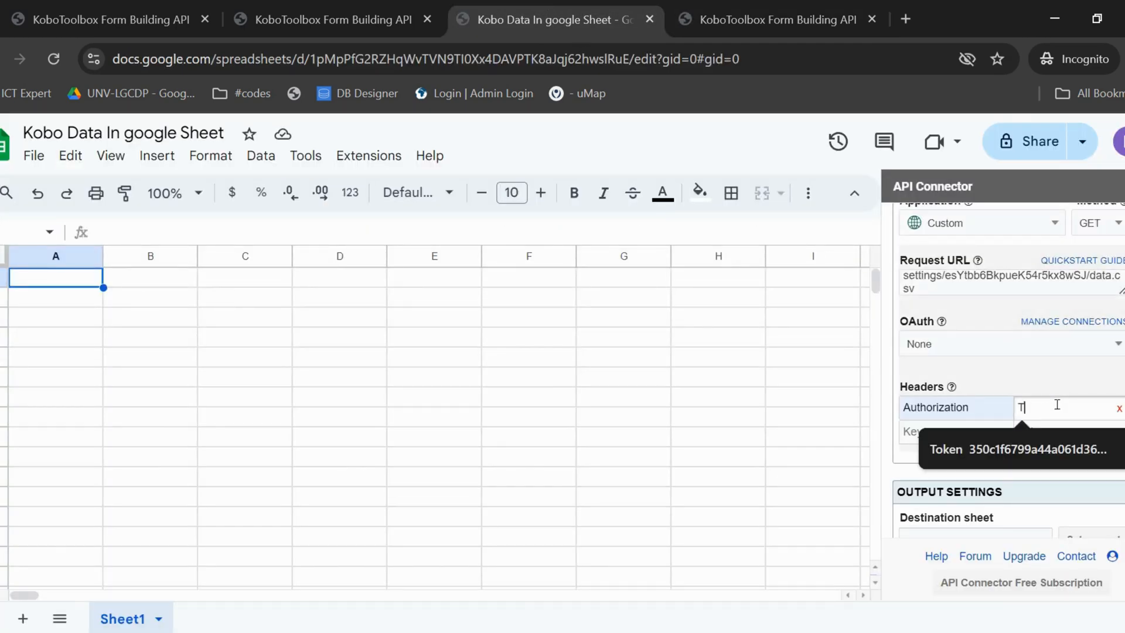
pyautogui.write('oken')
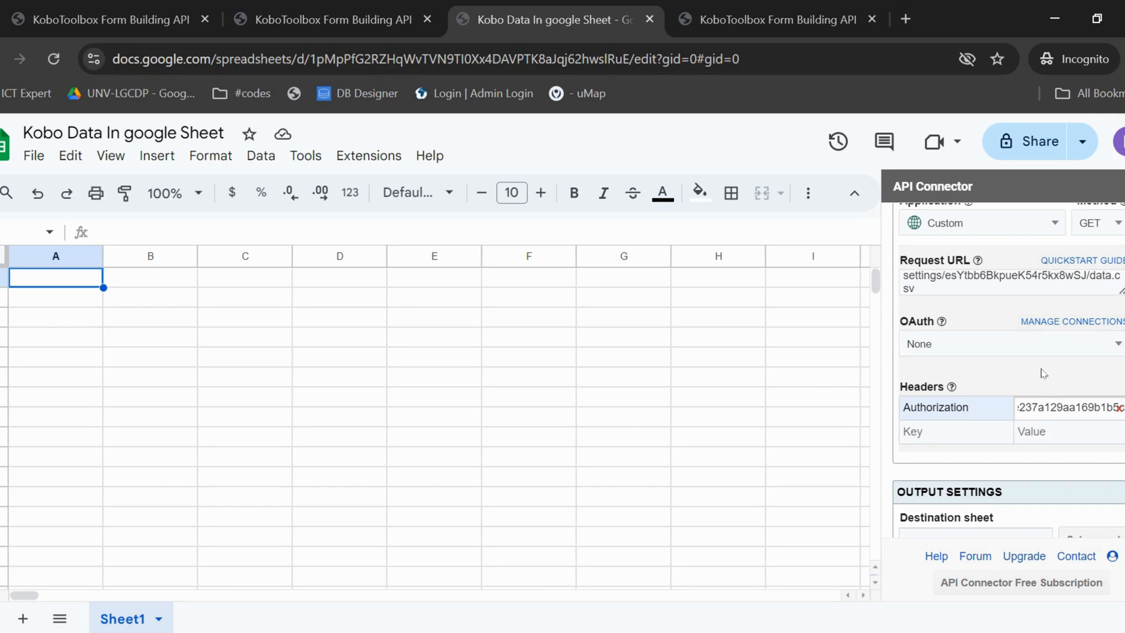
# - Set the request's destination sheet to Sheet1
pyautogui.scroll(-3)
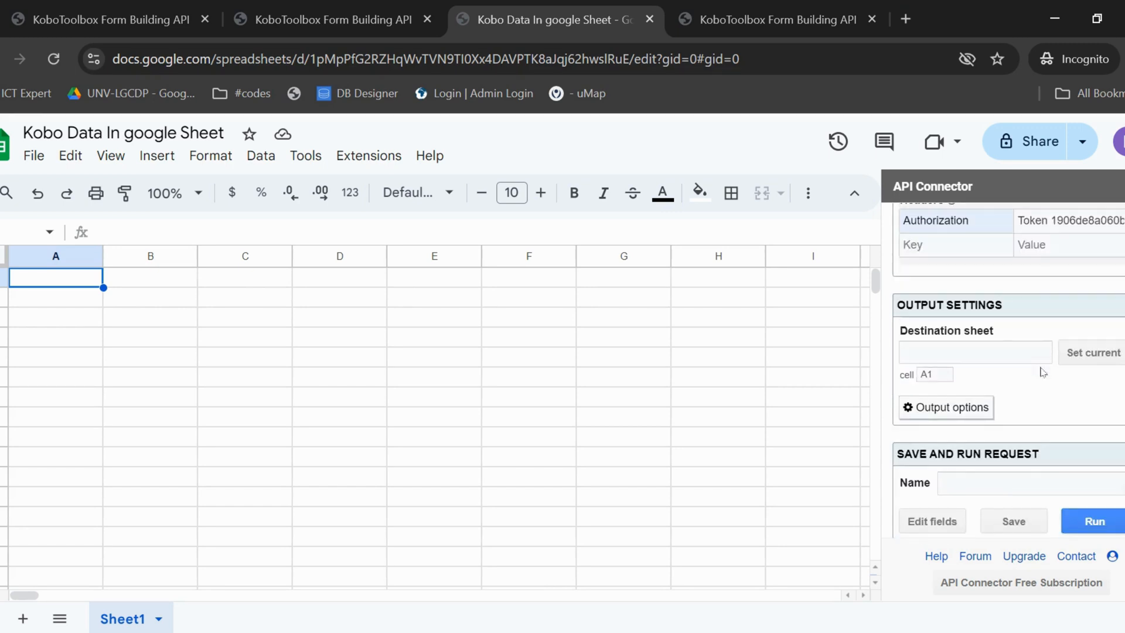
pyautogui.click(974, 352)
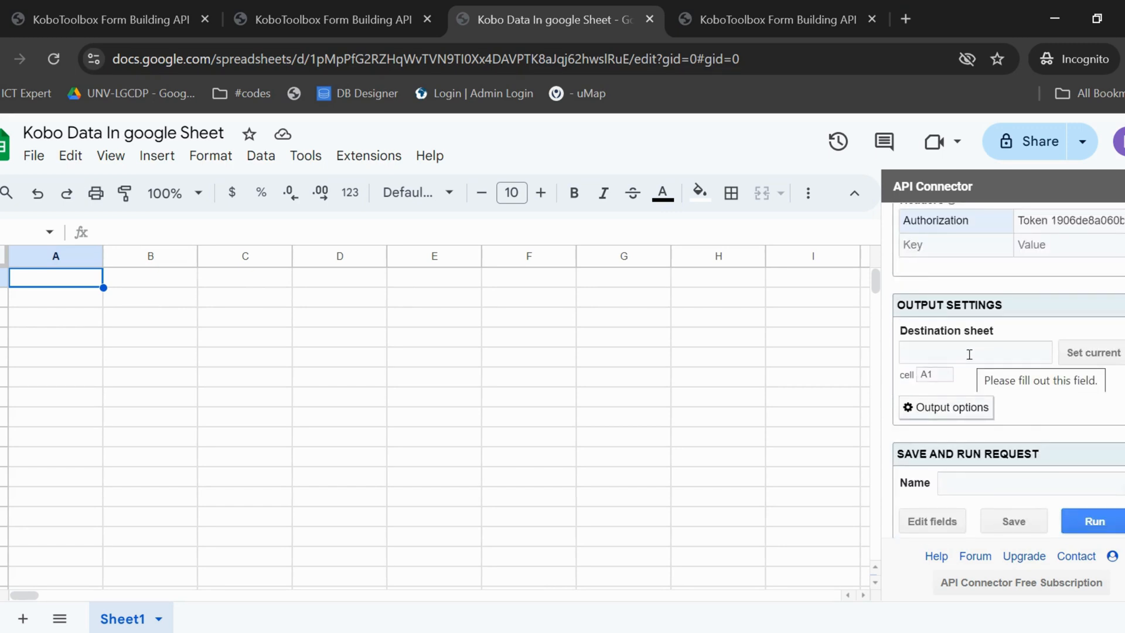
pyautogui.click(974, 353)
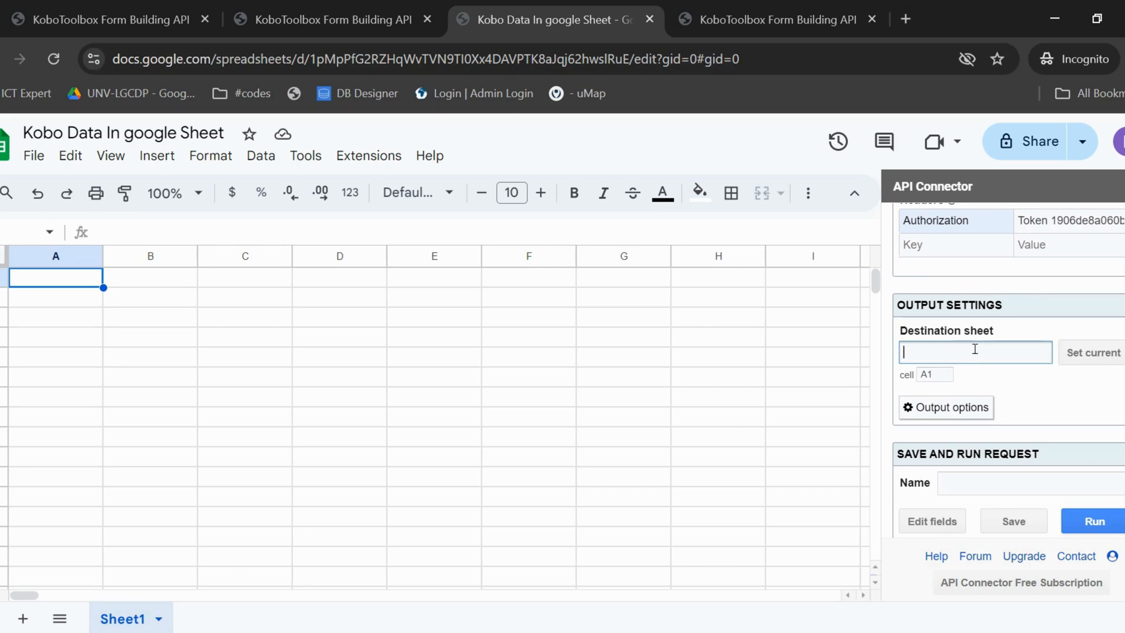
pyautogui.write('Sheet1')
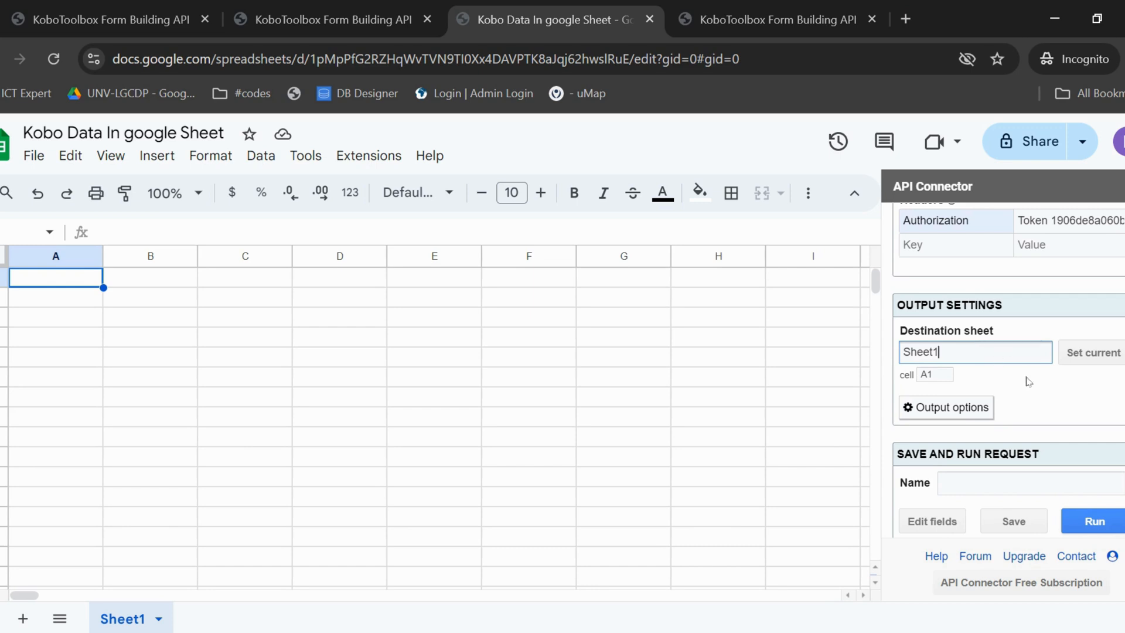
pyautogui.scroll(-3)
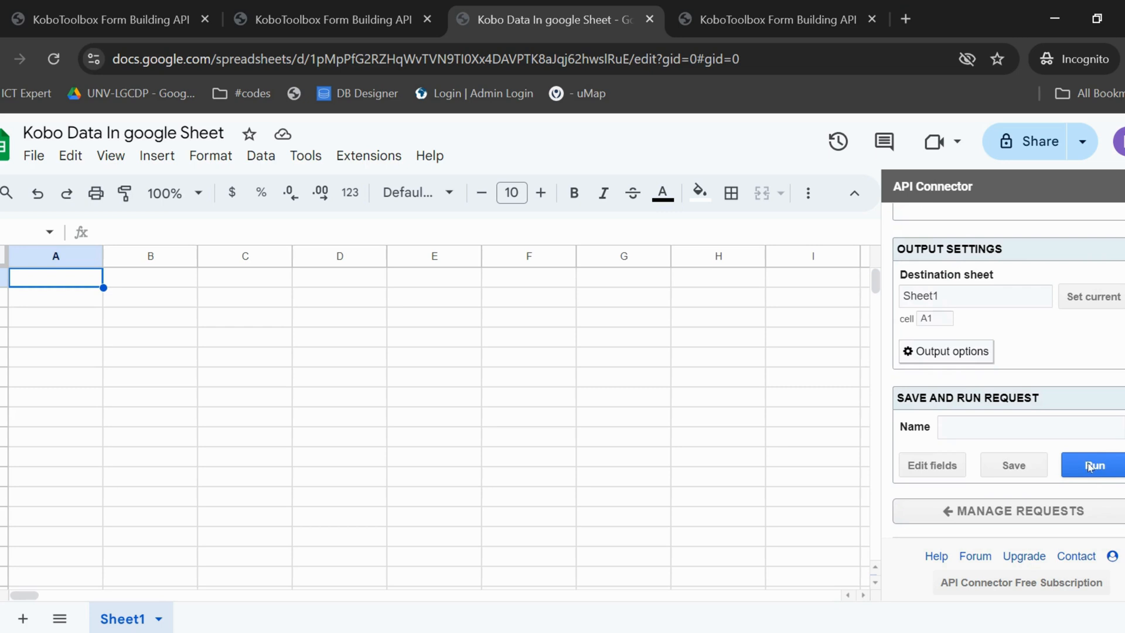
# - Run the request and scroll through the imported survey submissions in Sheet1
pyautogui.click(1096, 465)
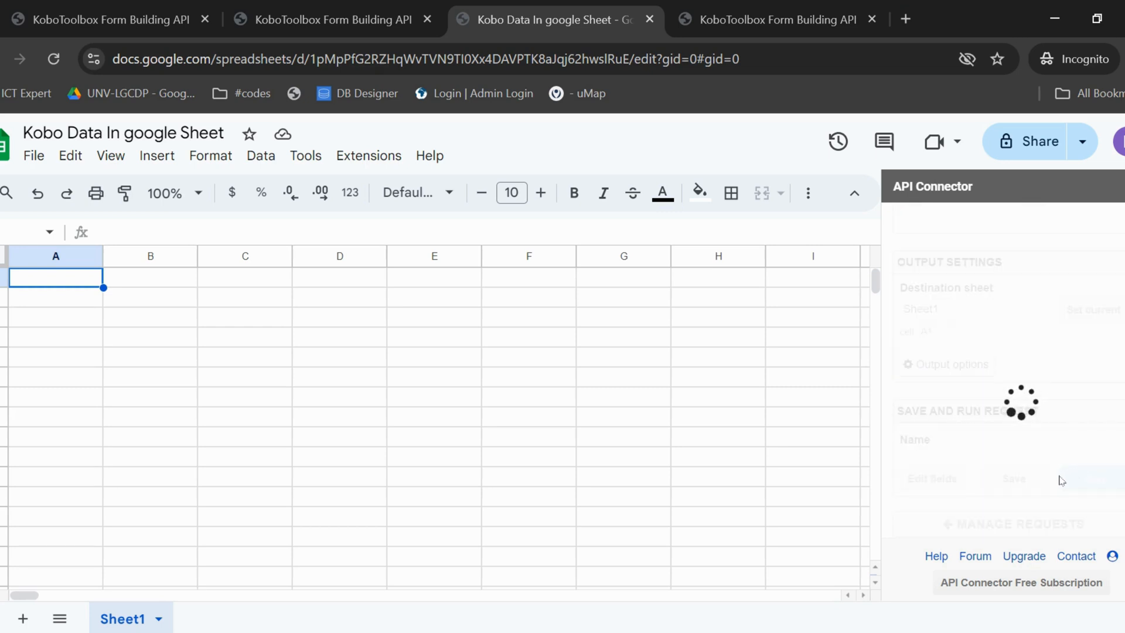
pyautogui.moveTo(1051, 485)
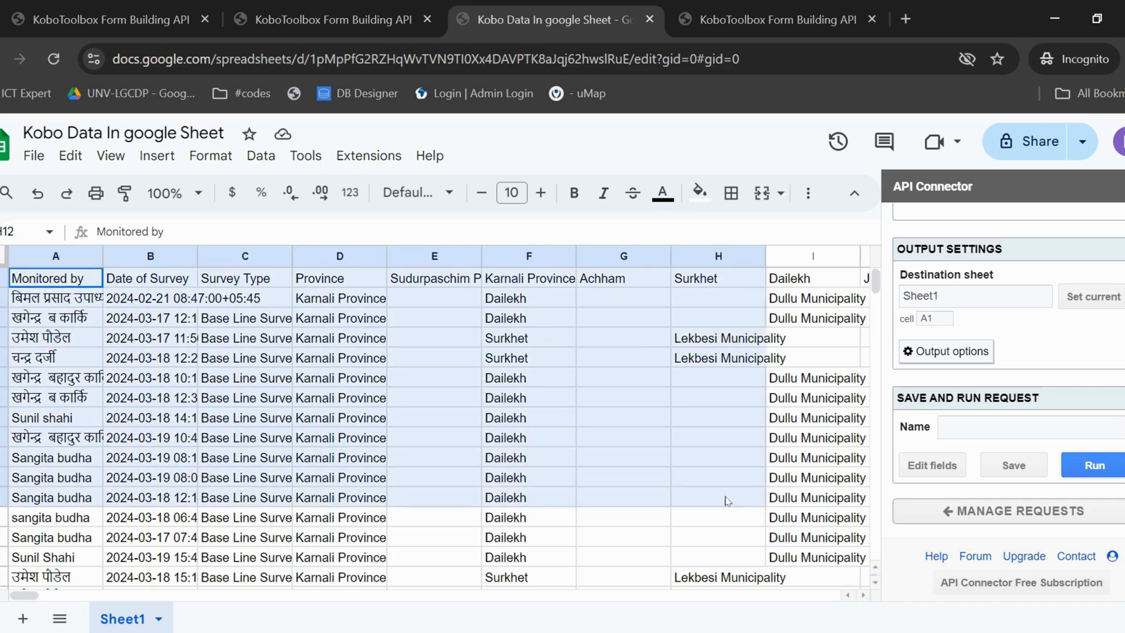
pyautogui.scroll(-3)
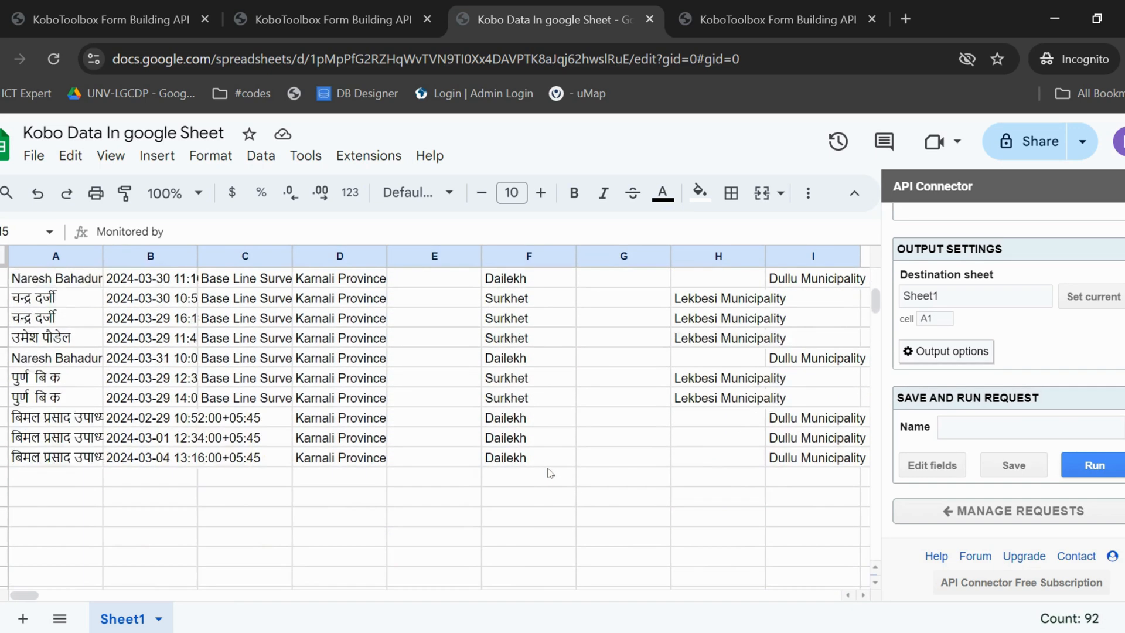
pyautogui.scroll(-3)
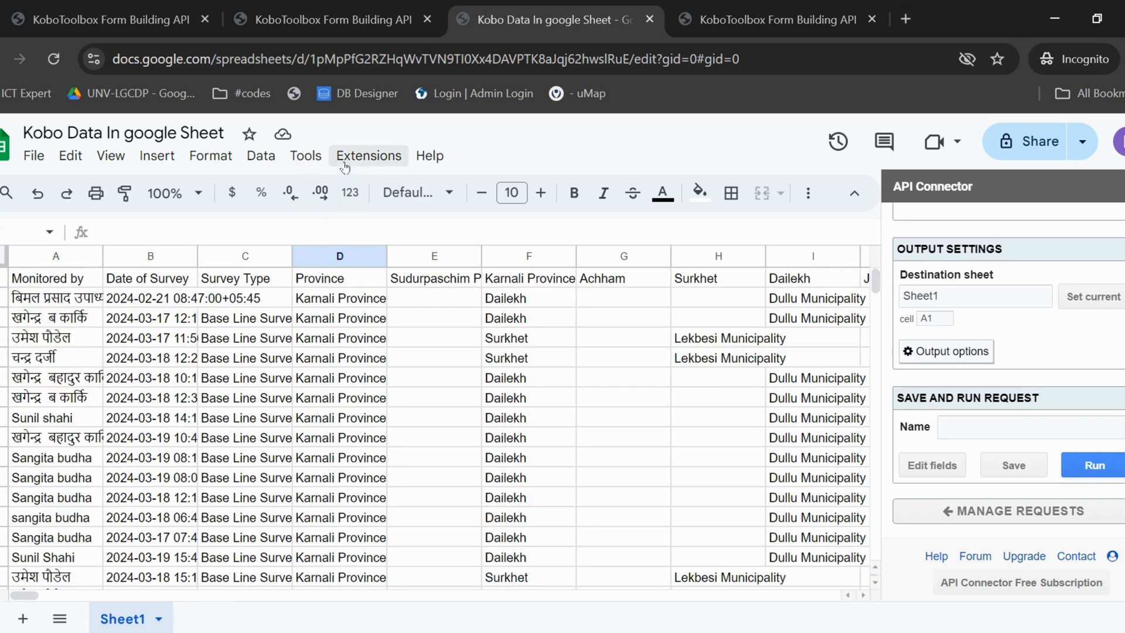
# - Run API Connector's Refresh All Now to re-pull the latest KoboToolbox submissions into Sheet1
pyautogui.click(367, 156)
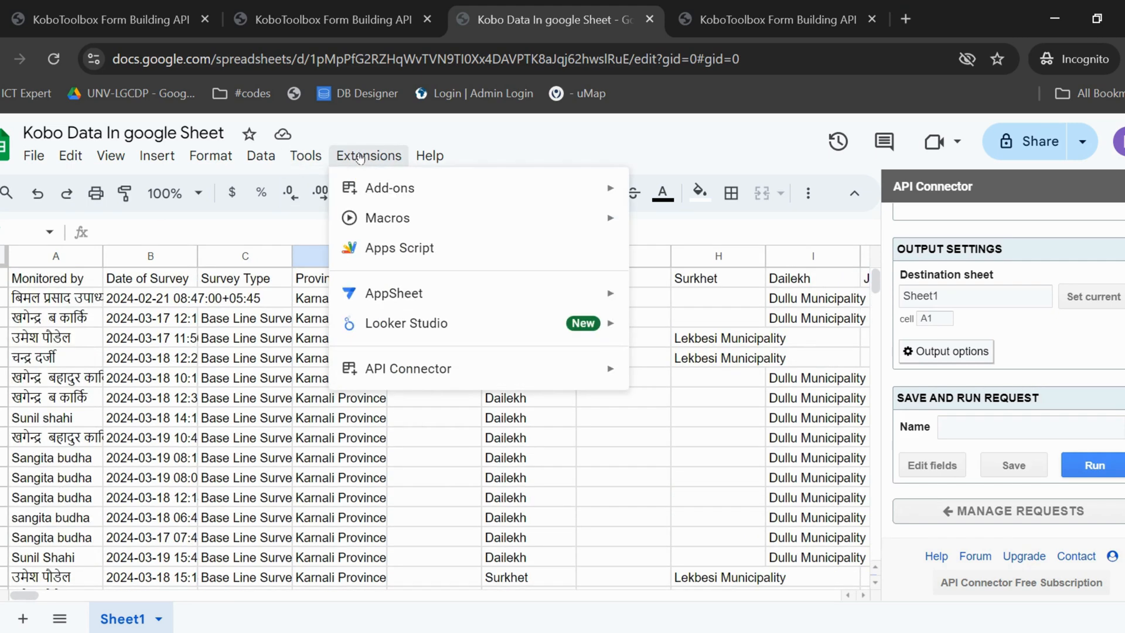
pyautogui.moveTo(389, 376)
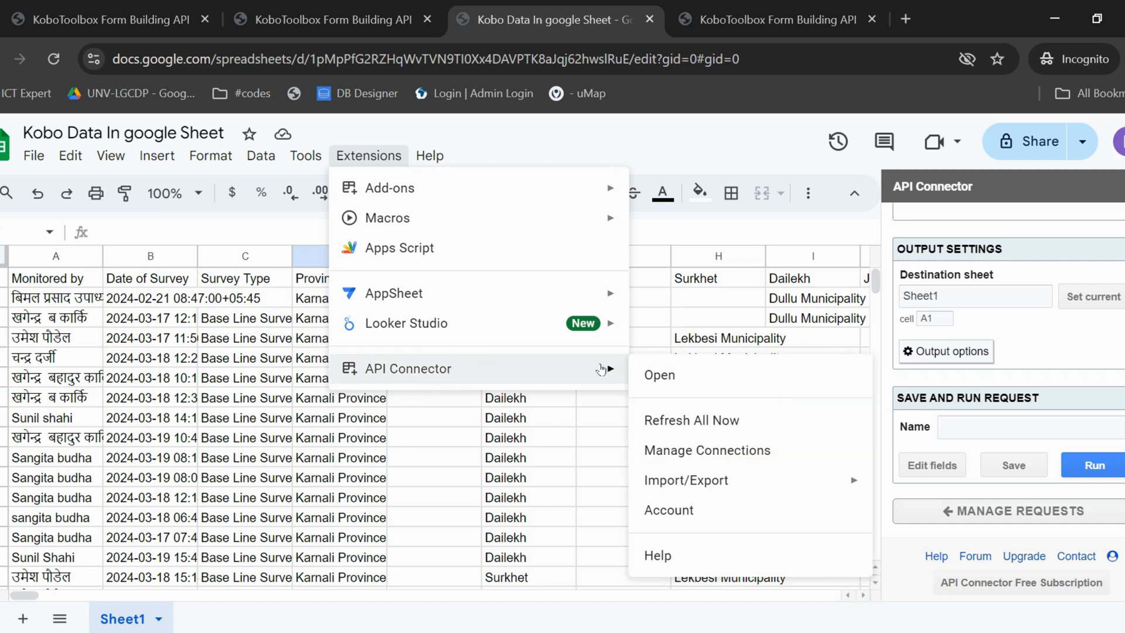
pyautogui.moveTo(711, 424)
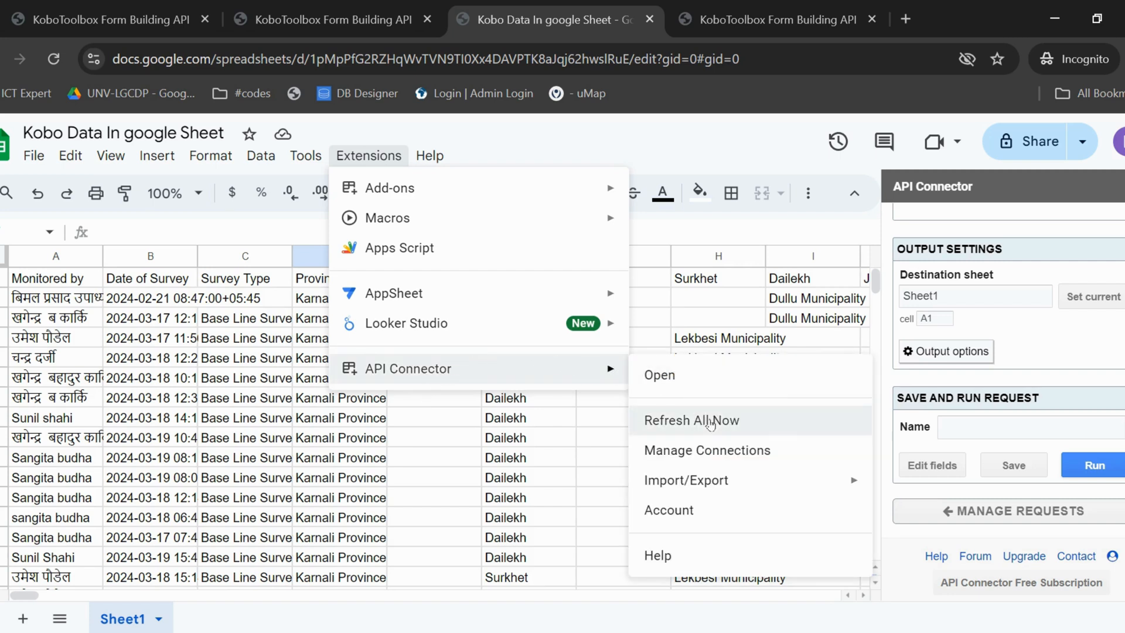
pyautogui.click(691, 420)
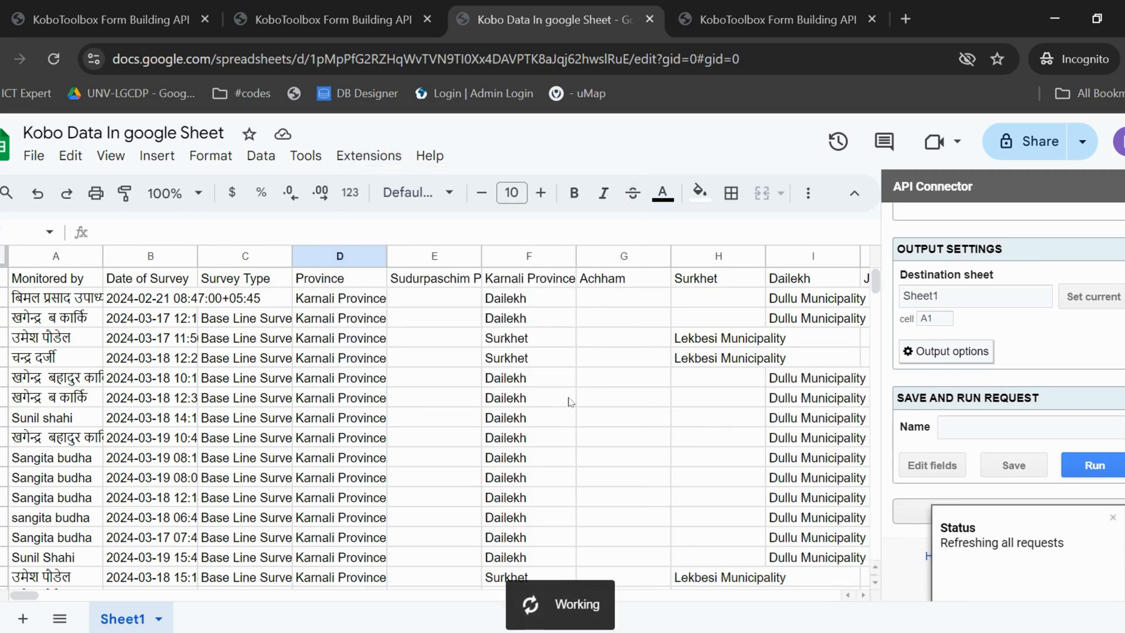